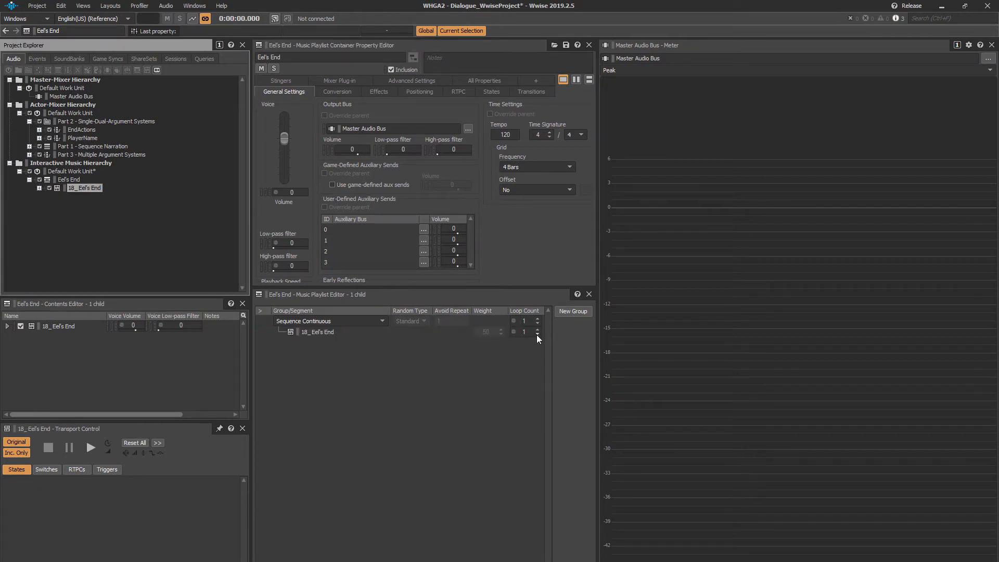
Step: Set the 18_ Eel's End loop count to Infinite in the Eel's End playlist
click(536, 334)
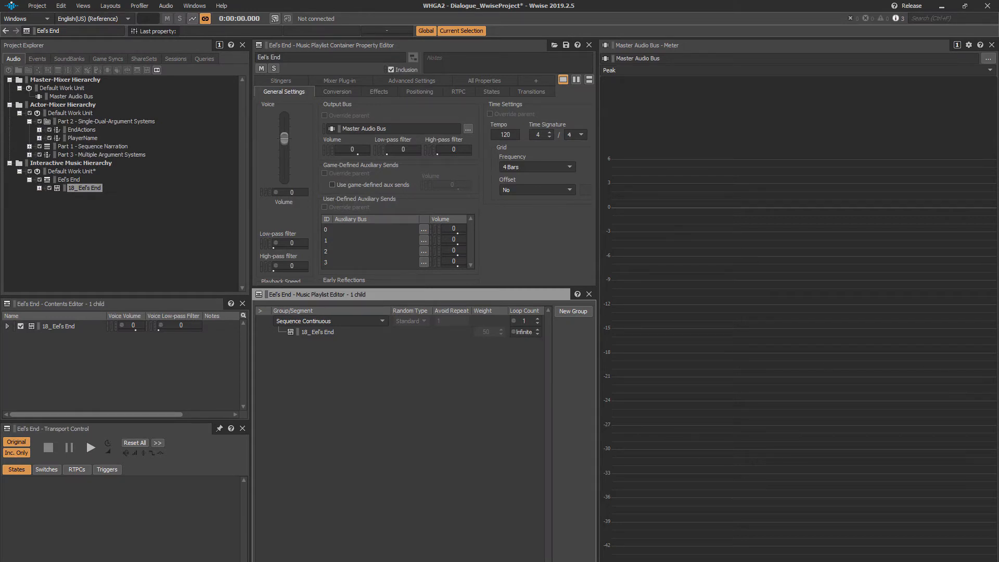
Step: Create child buses SFX Bus_SC and SFX Bus_AD beside Music Bus under Master Audio Bus
click(71, 97)
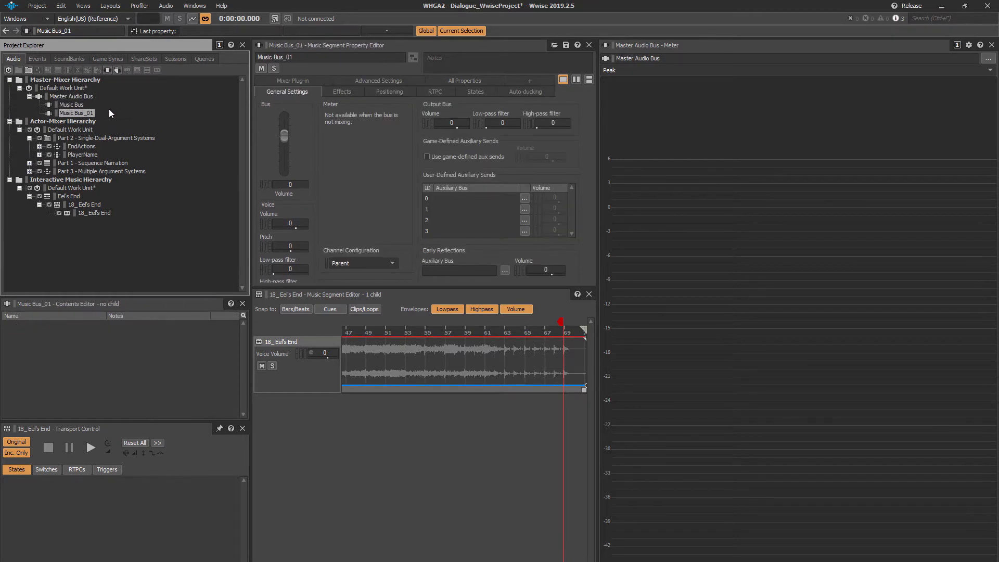
text(SFX Bus_A)
text(SFX Bus_S)
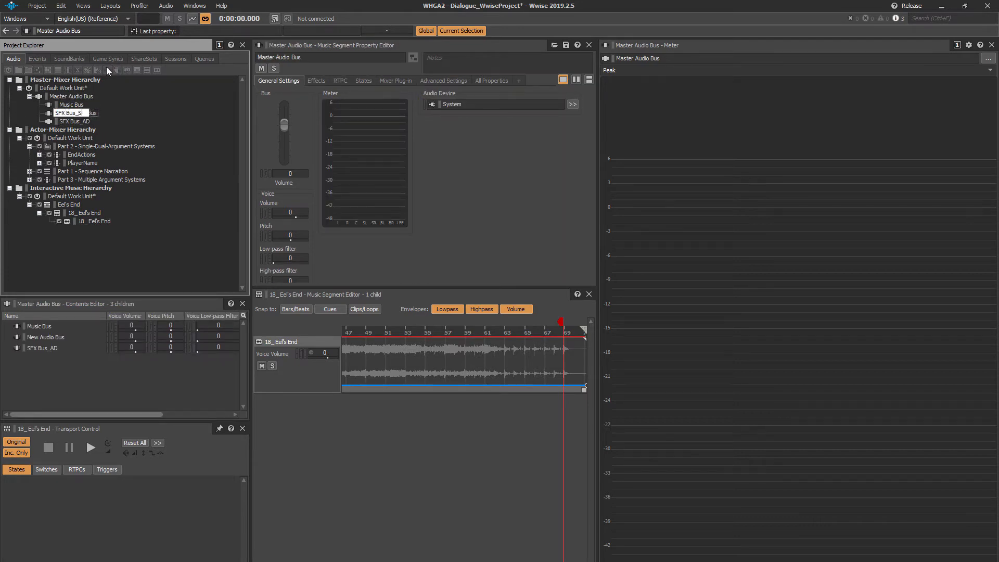
click(71, 105)
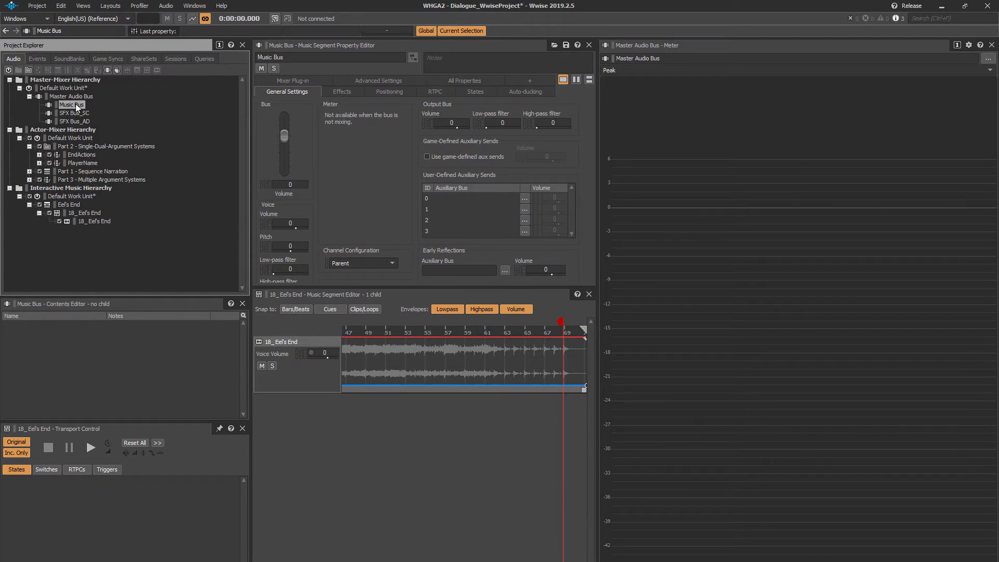
mouse_move(88, 103)
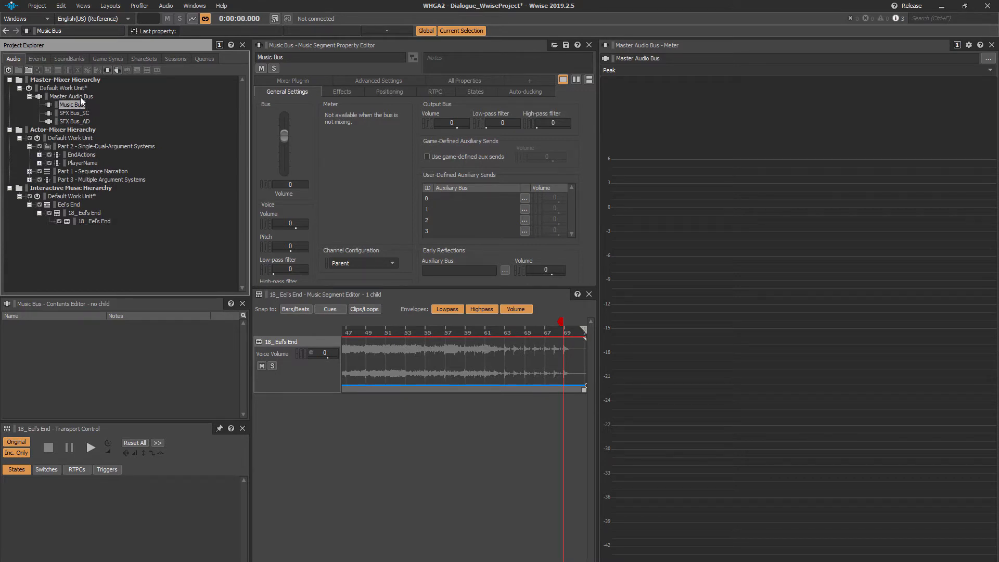
mouse_move(73, 190)
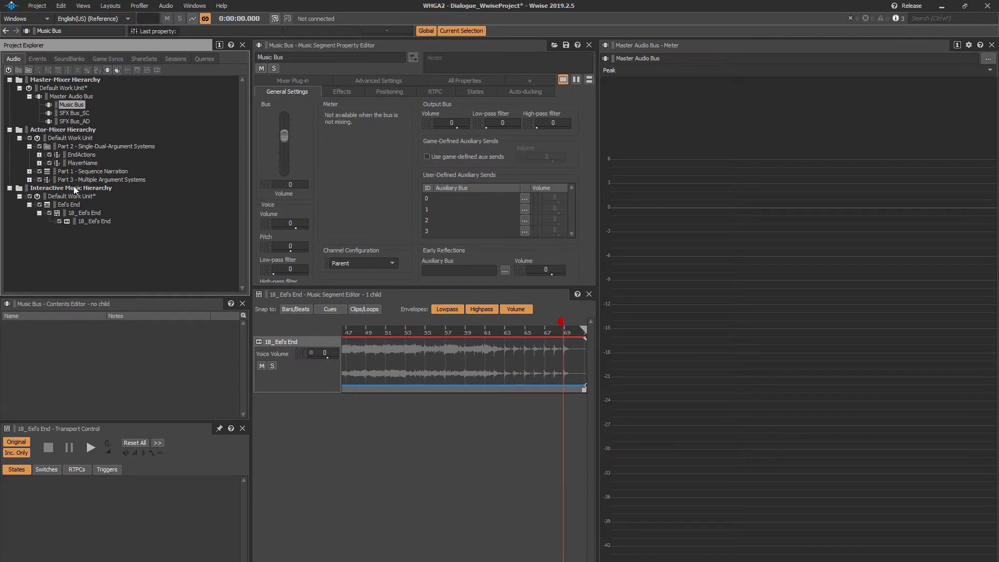
click(93, 170)
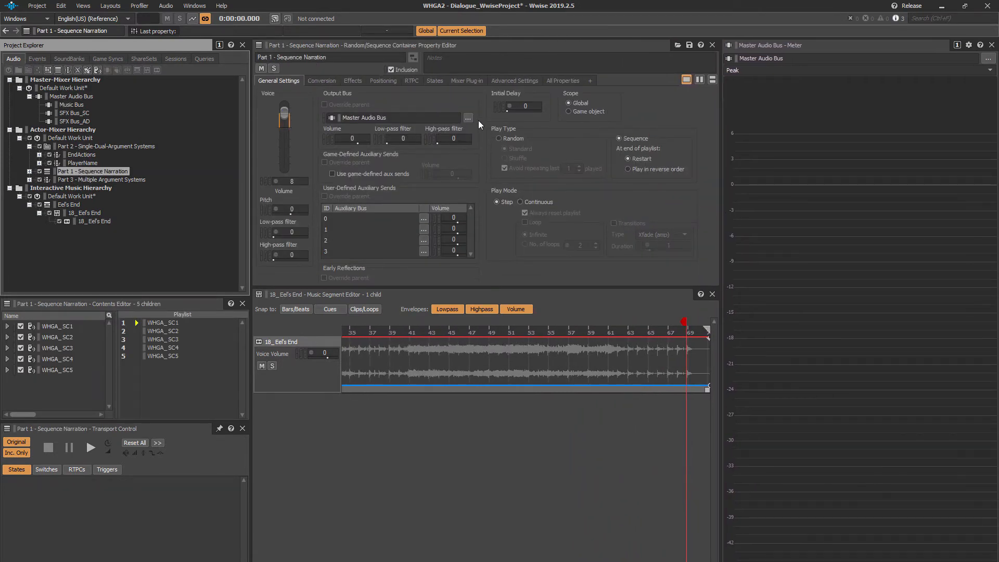
Step: Set Part 1 - Sequence Narration's output bus to SFX Bus_AD and Eel's End's to Music Bus
click(467, 118)
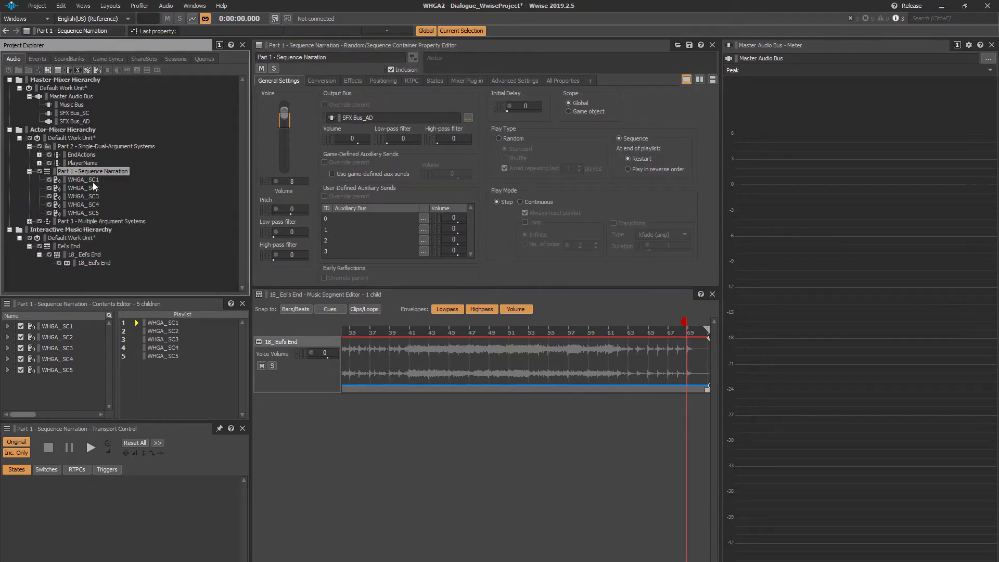
click(82, 212)
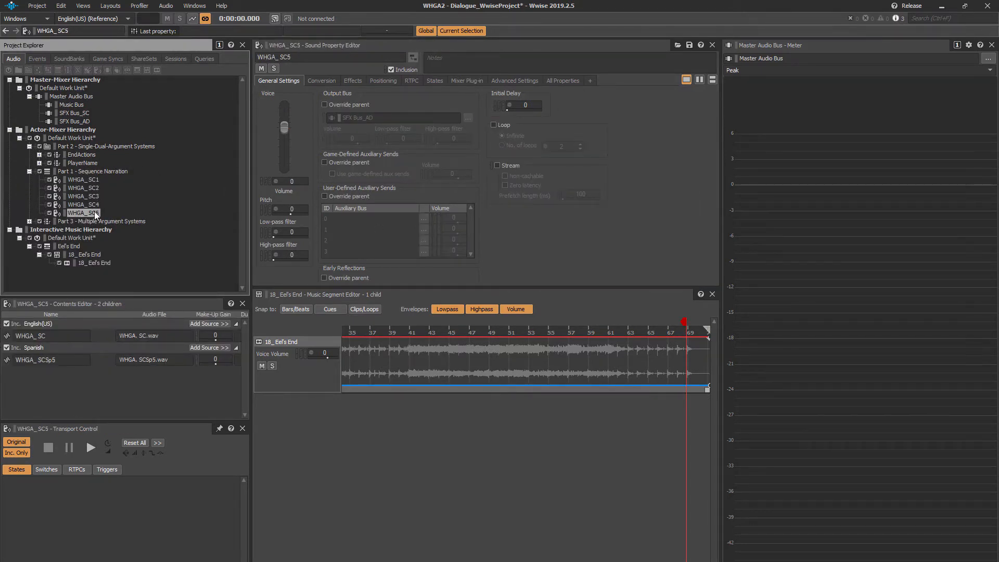
click(68, 246)
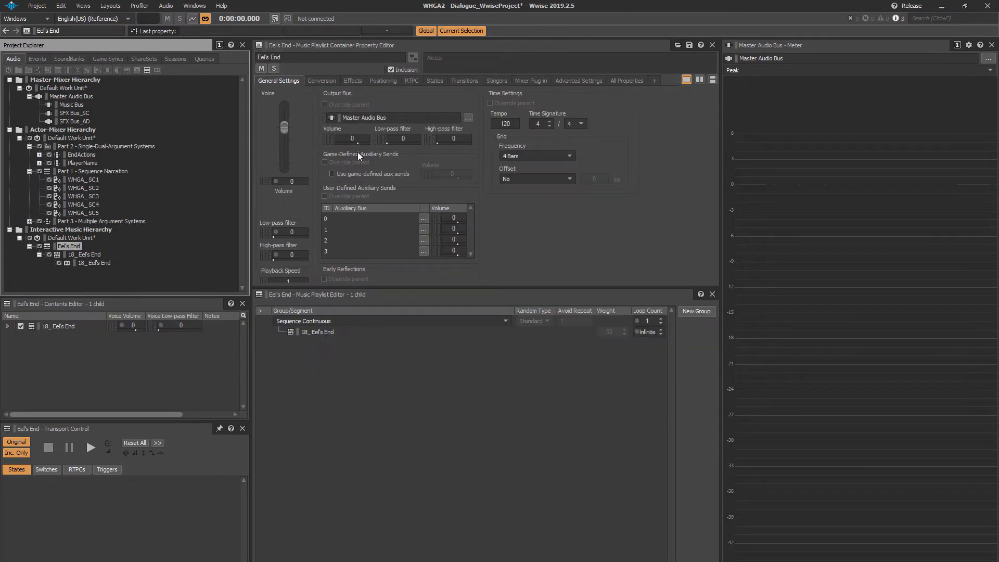
click(467, 118)
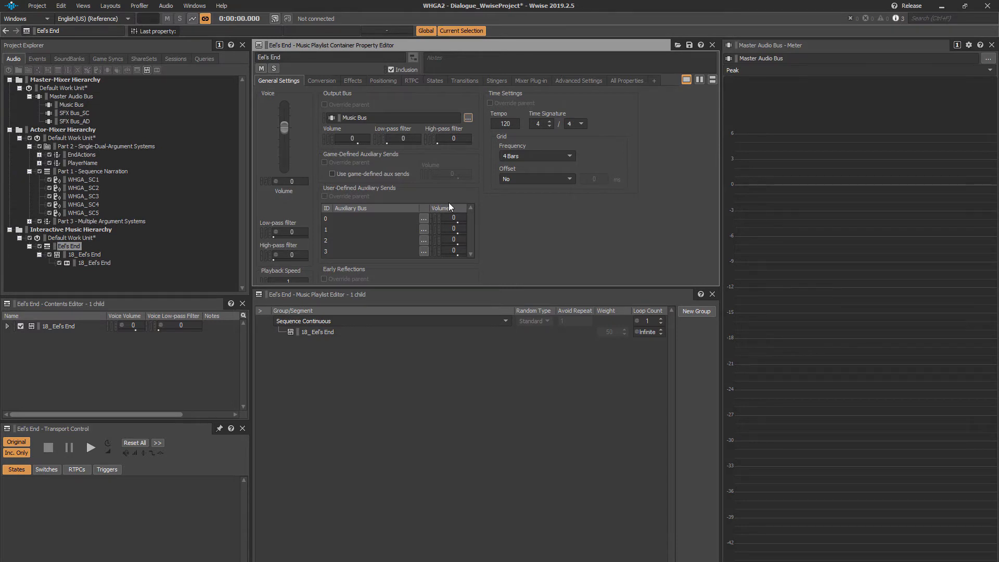
click(75, 121)
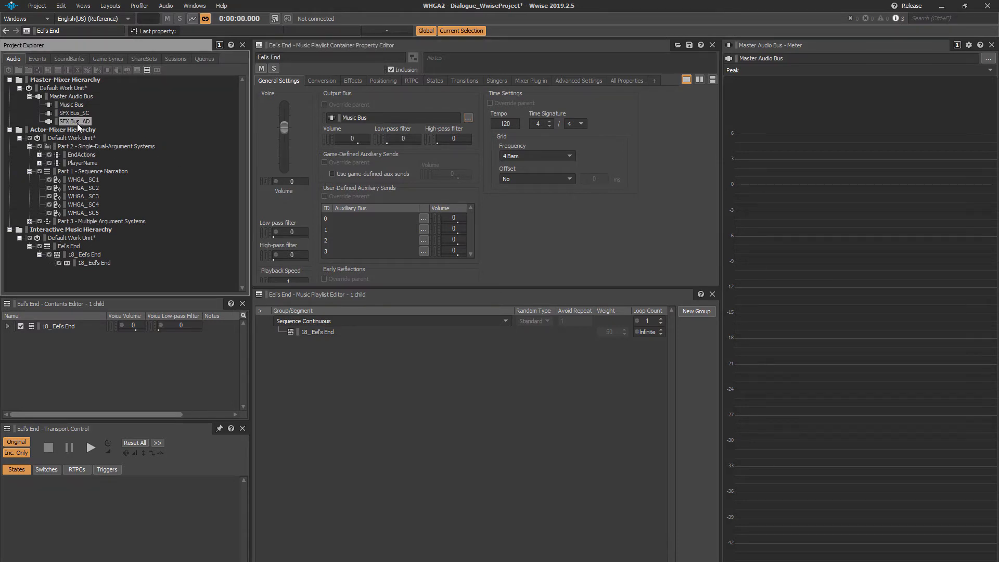
Step: Add an auto-ducking entry on SFX Bus_AD lowering Music Bus by -18 dB with 0.3 s fades
click(74, 121)
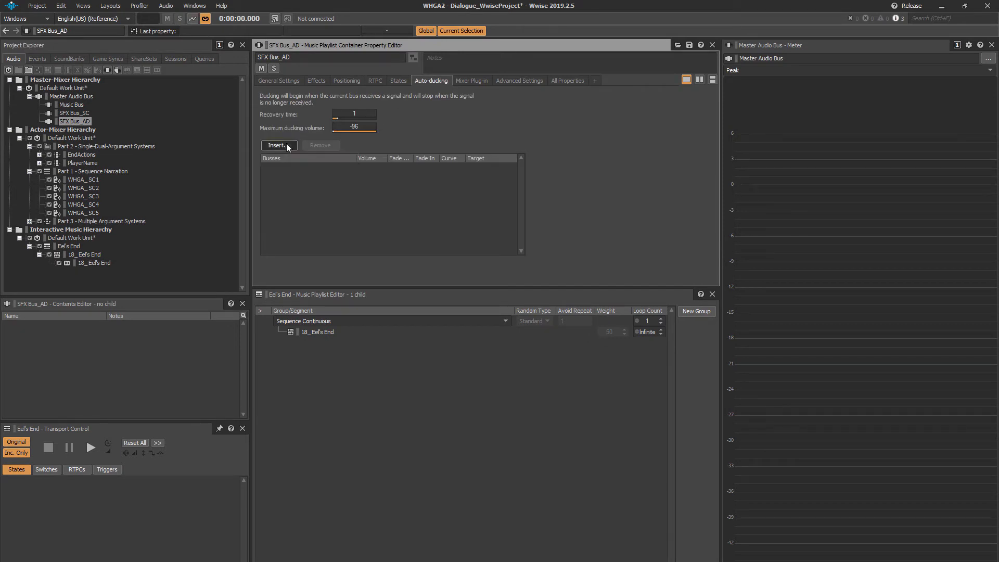
click(278, 145)
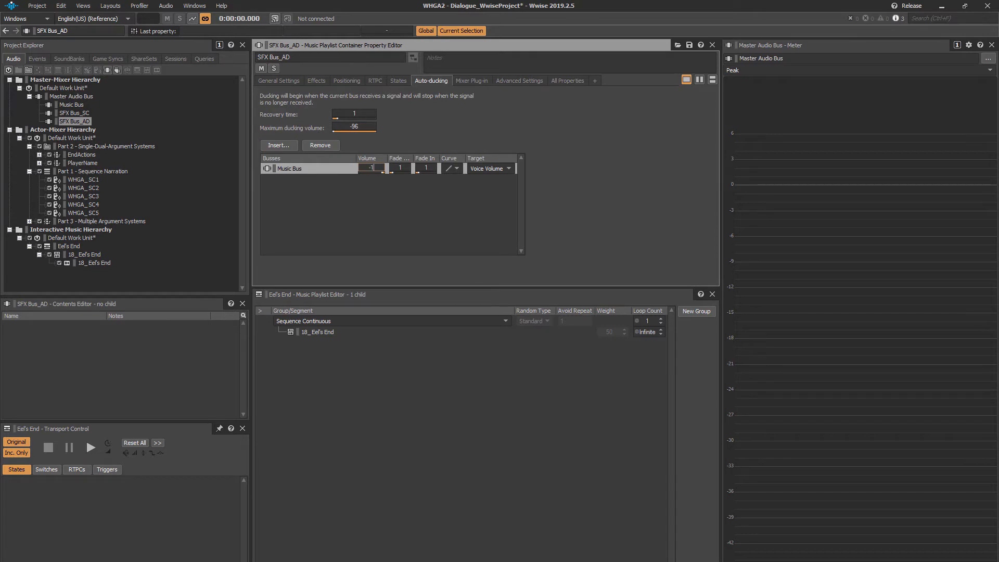
text(-18)
click(426, 168)
text(0.3)
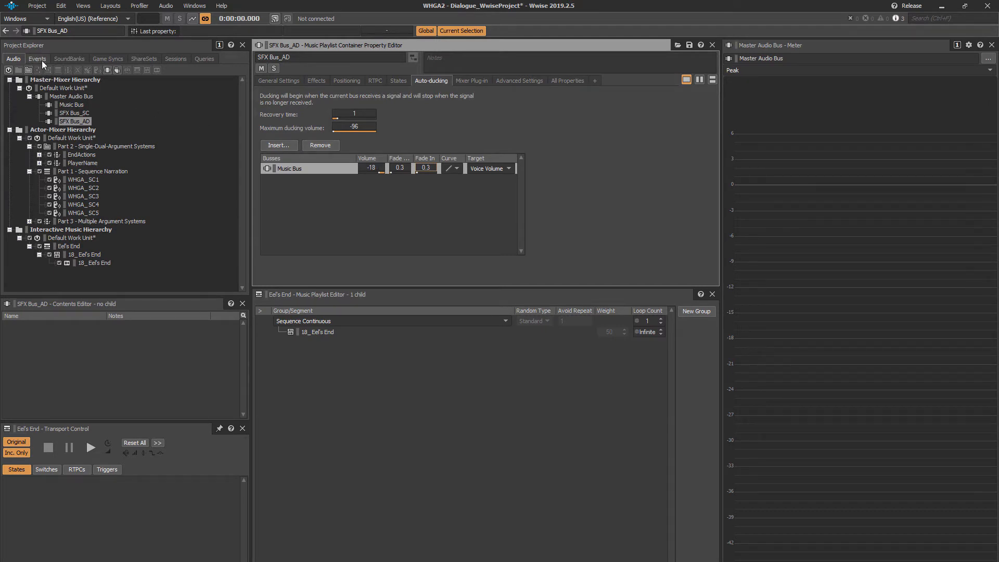
Step: Add a PlayMusic event, then switch to the Soundcaster layout with the Test session
click(37, 59)
text(PlayM)
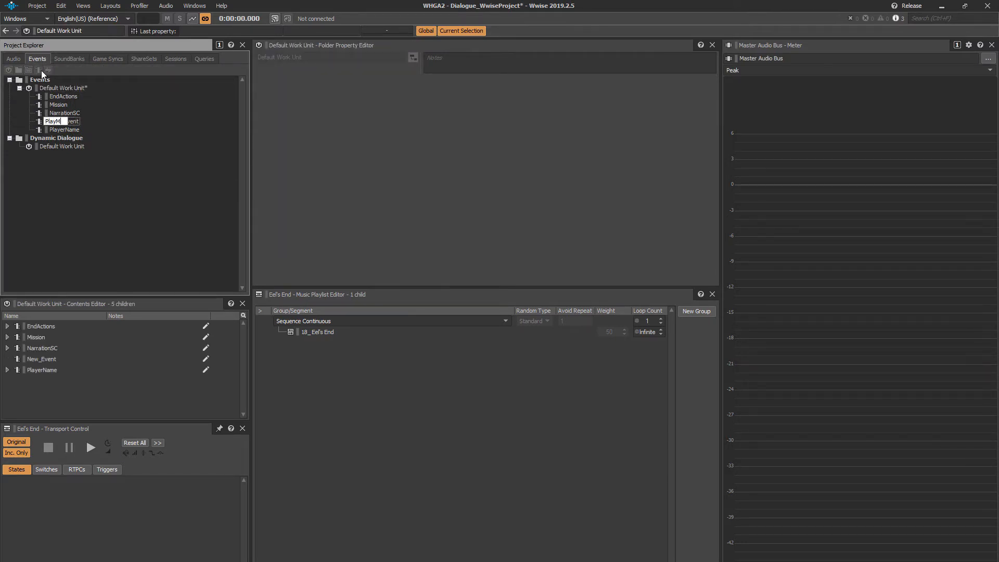
click(13, 59)
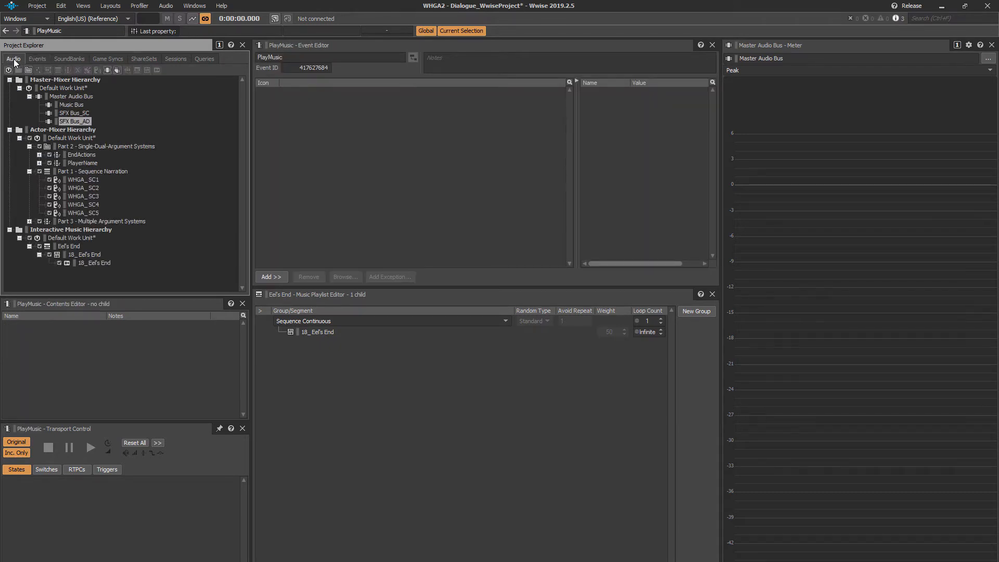
click(68, 246)
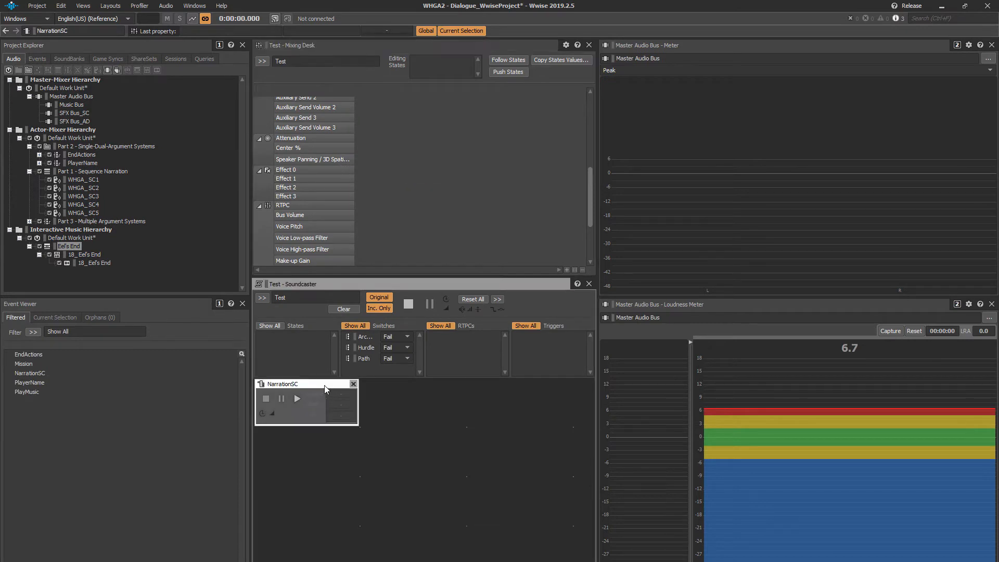
Step: Re-add NarrationSC to the Test session and play it over the PlayMusic music
click(354, 384)
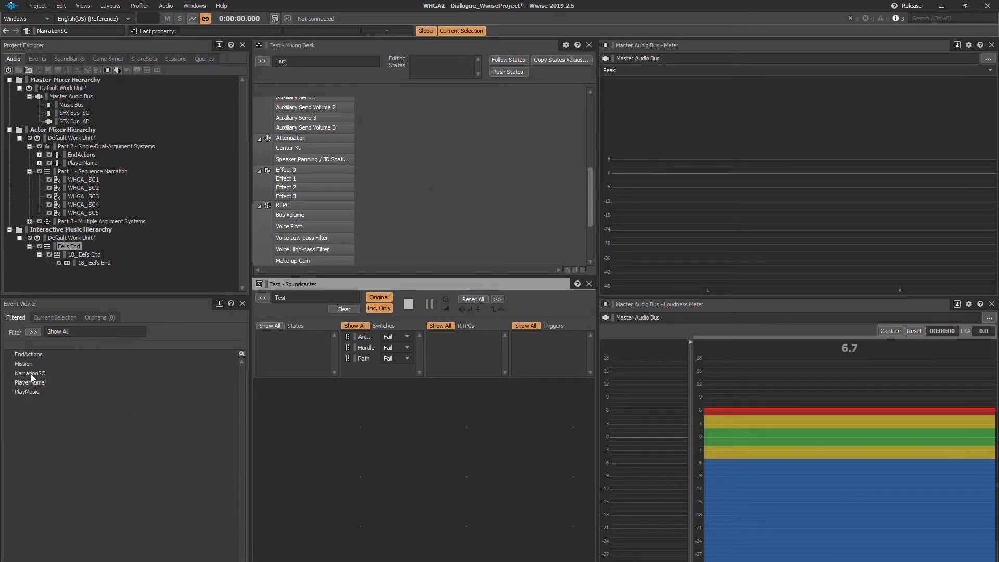
click(30, 372)
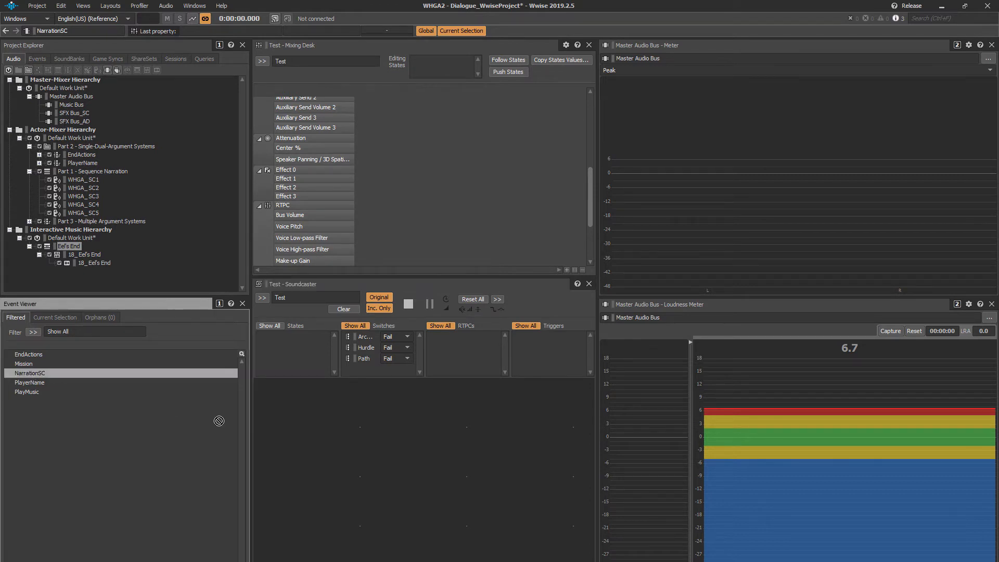
double_click(30, 372)
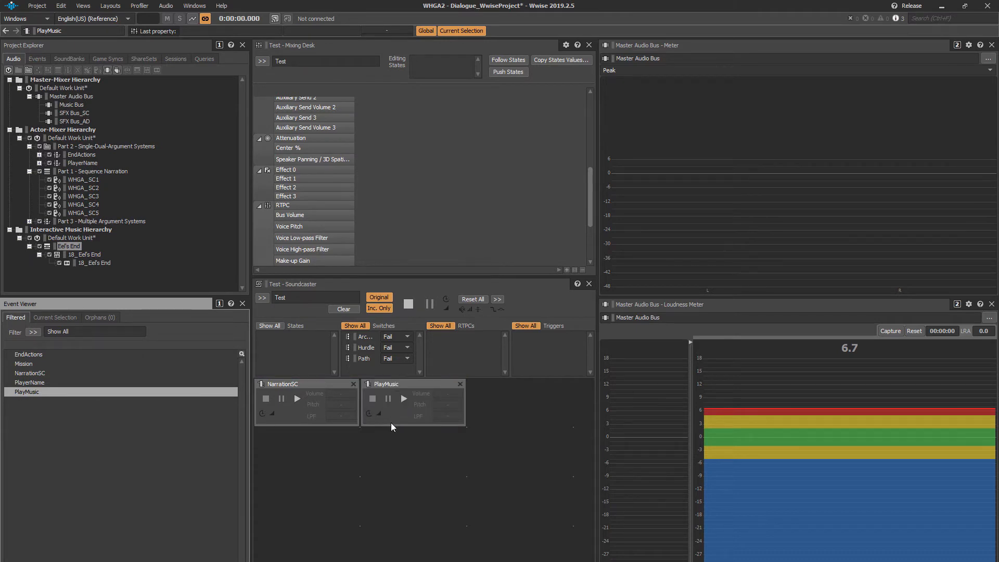
click(402, 398)
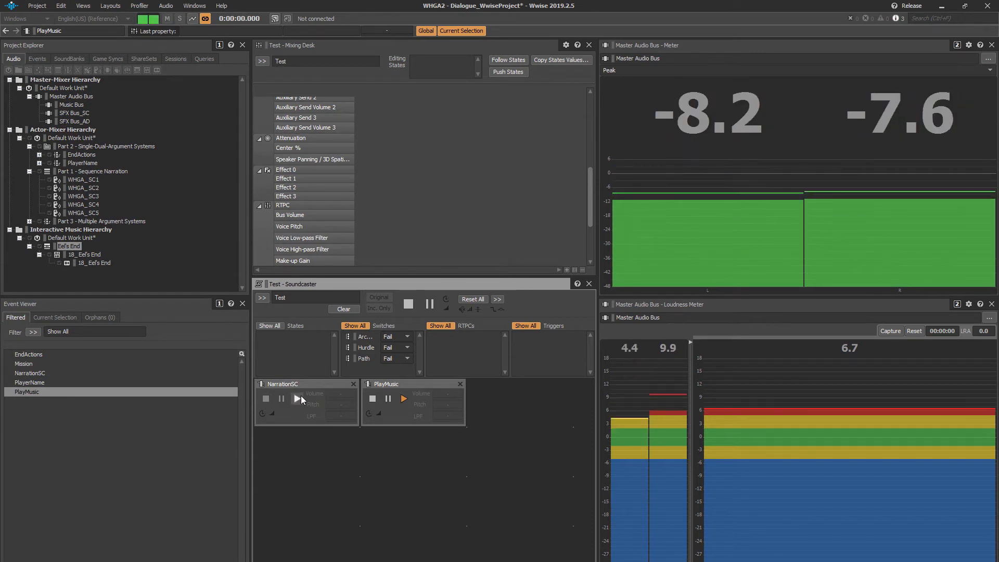
click(295, 398)
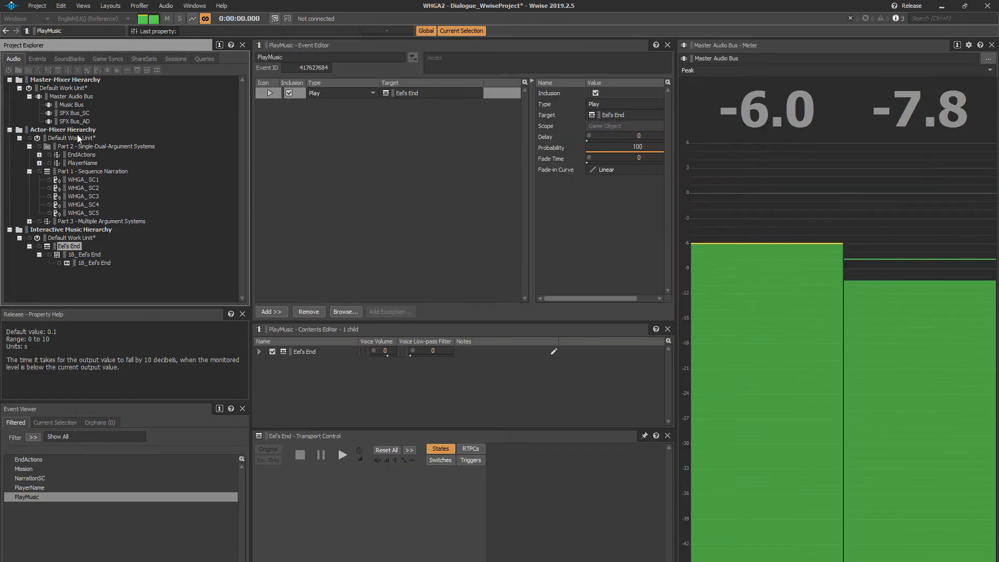
Step: Open WHGA_SC1's source waveform in the Source Editor and zoom into it
double_click(82, 179)
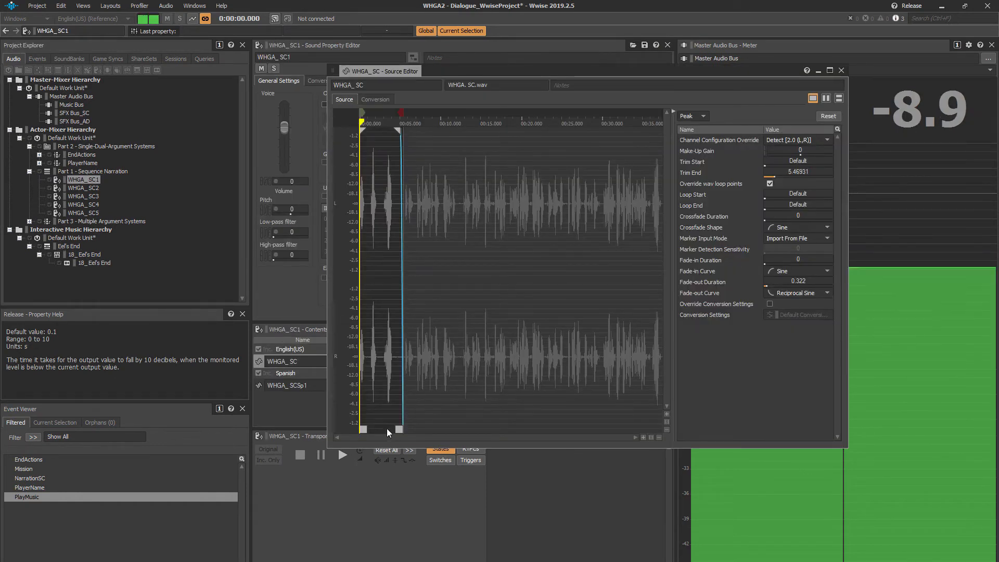
click(644, 438)
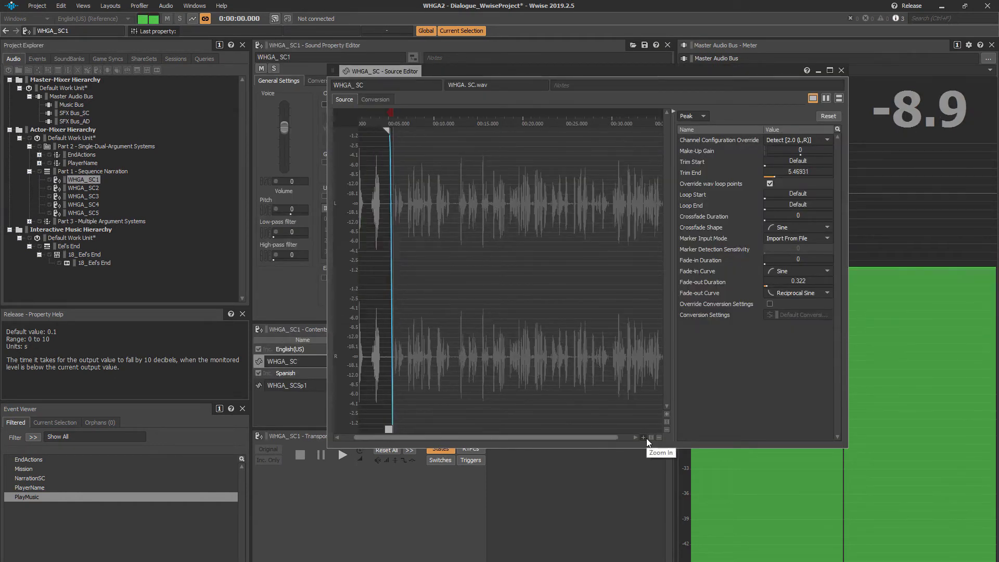
click(644, 437)
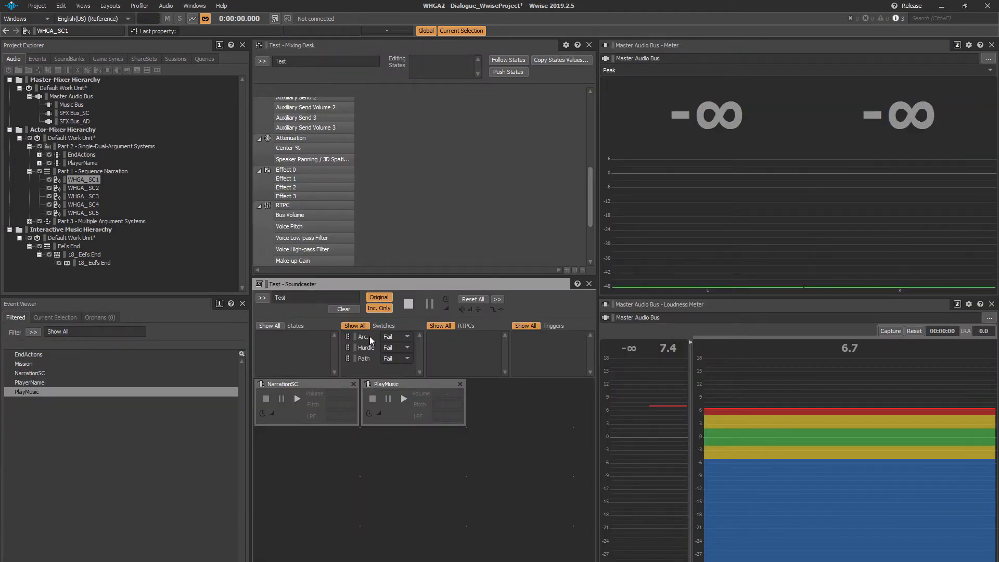
Step: Open WHGA_SC1, then show Part 1 - Sequence Narration's properties with its SFX Bus_SC output
double_click(83, 179)
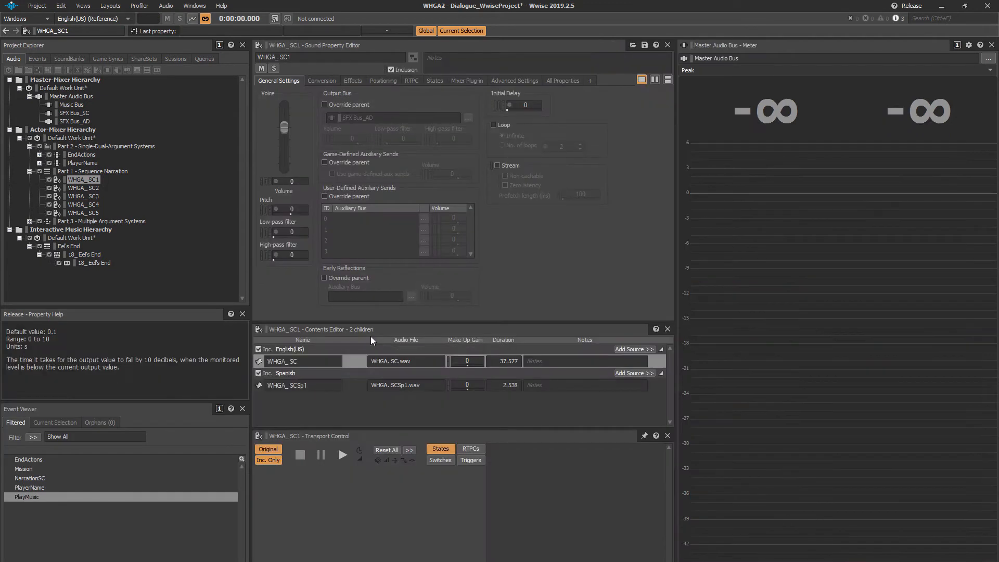
mouse_move(166, 256)
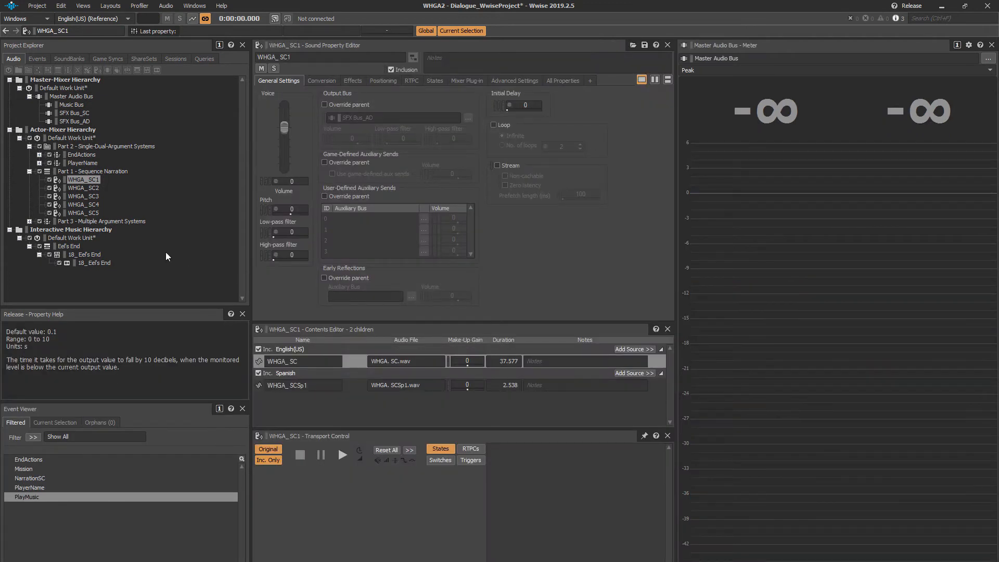
mouse_move(99, 180)
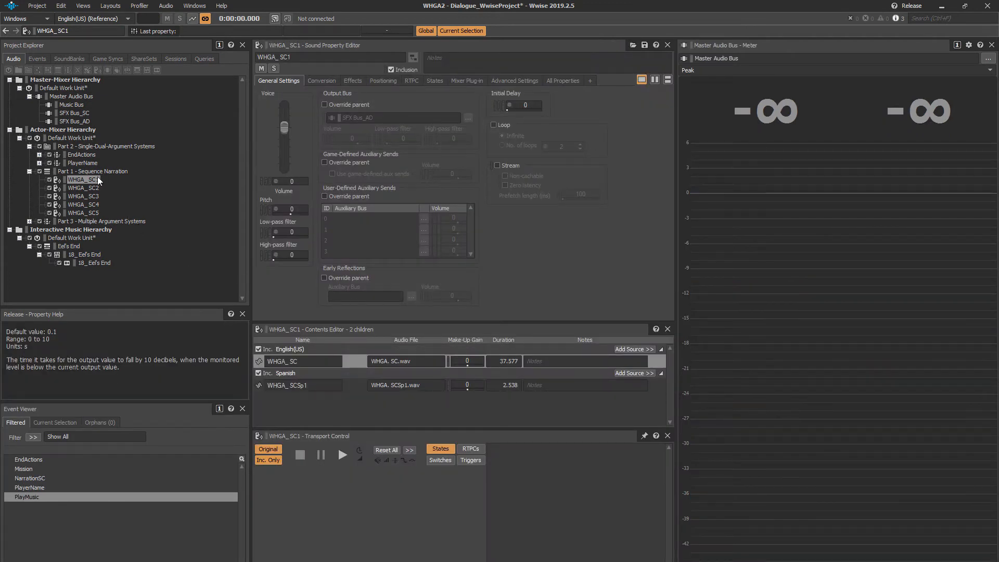
click(93, 171)
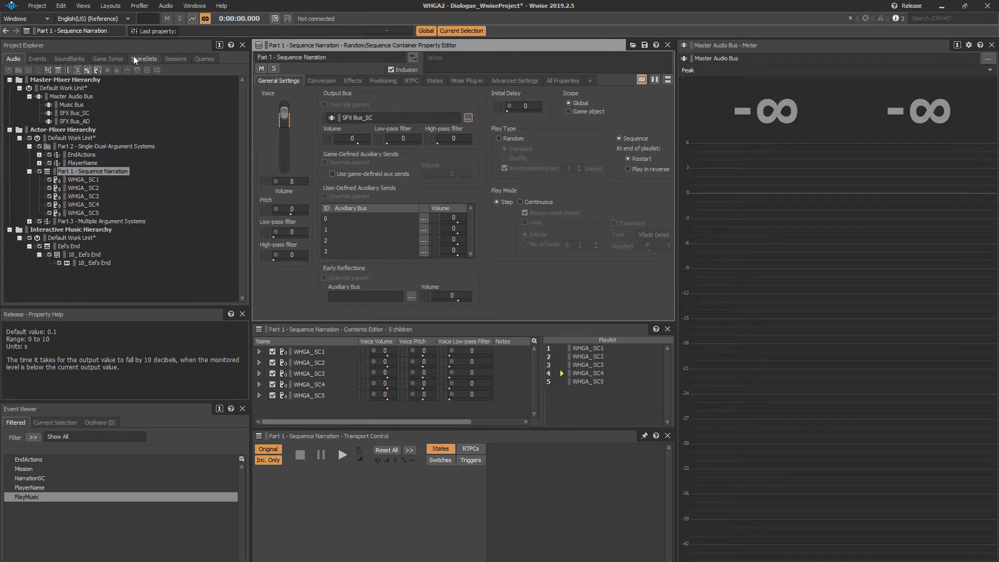
Step: Add a Sidechaining game parameter under Default Work Unit, range -48 to 0, default -48
click(108, 59)
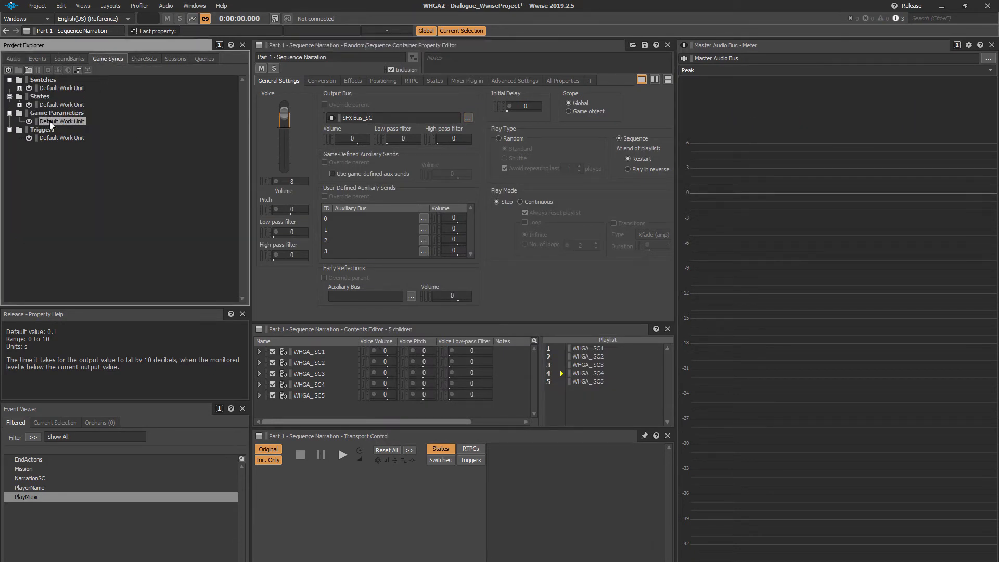
click(83, 69)
text(Sidechaining)
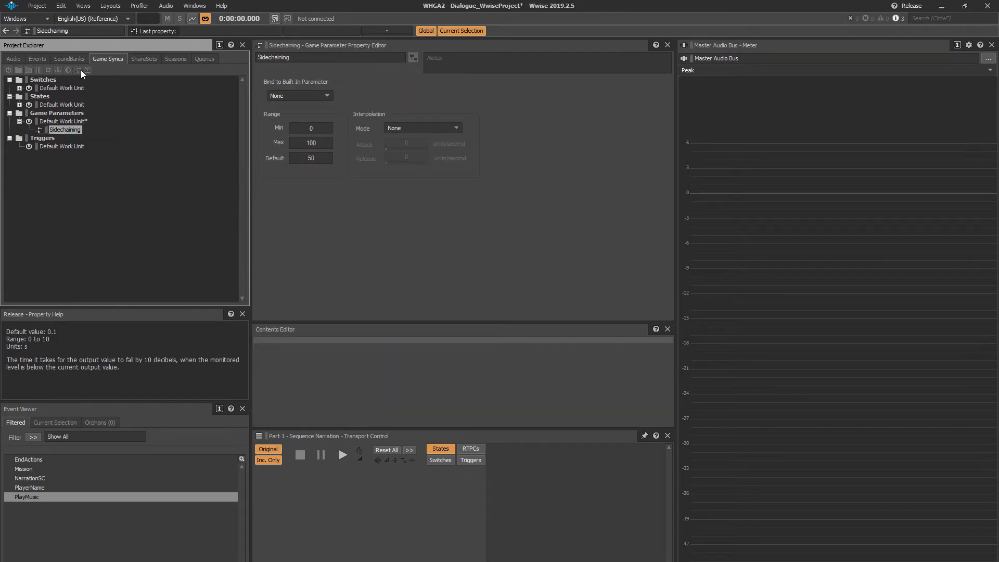
mouse_move(299, 117)
text(-48)
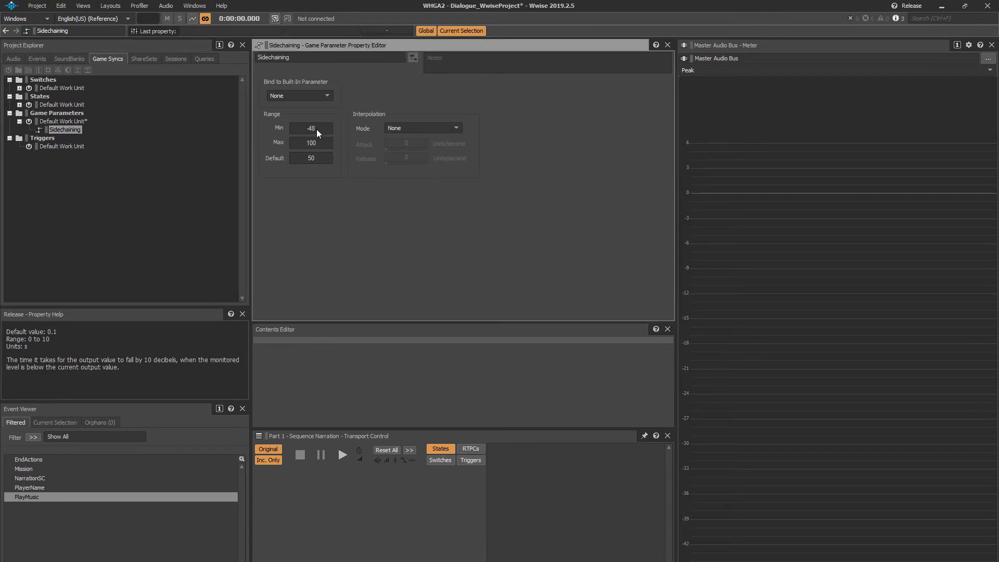
text(0)
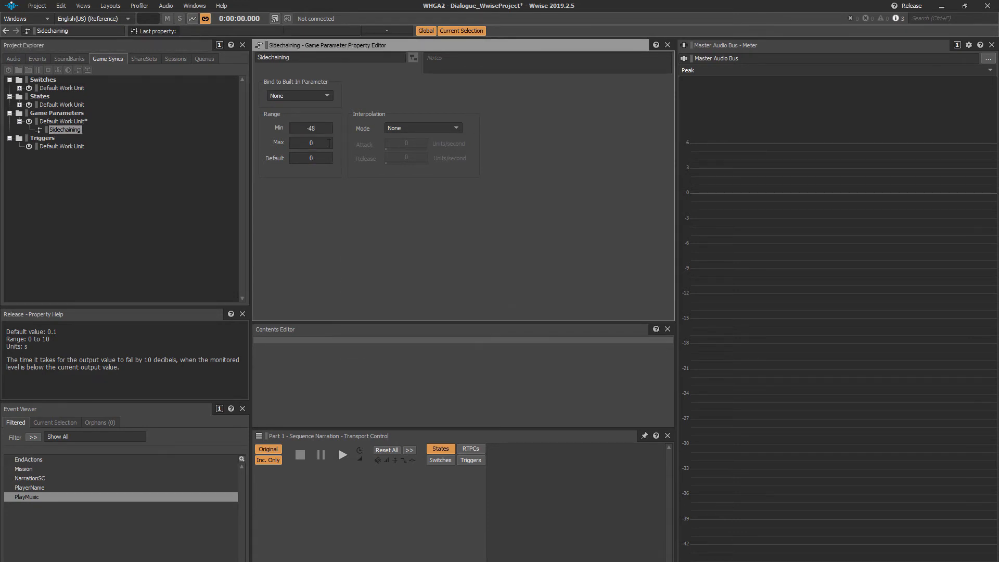
click(12, 58)
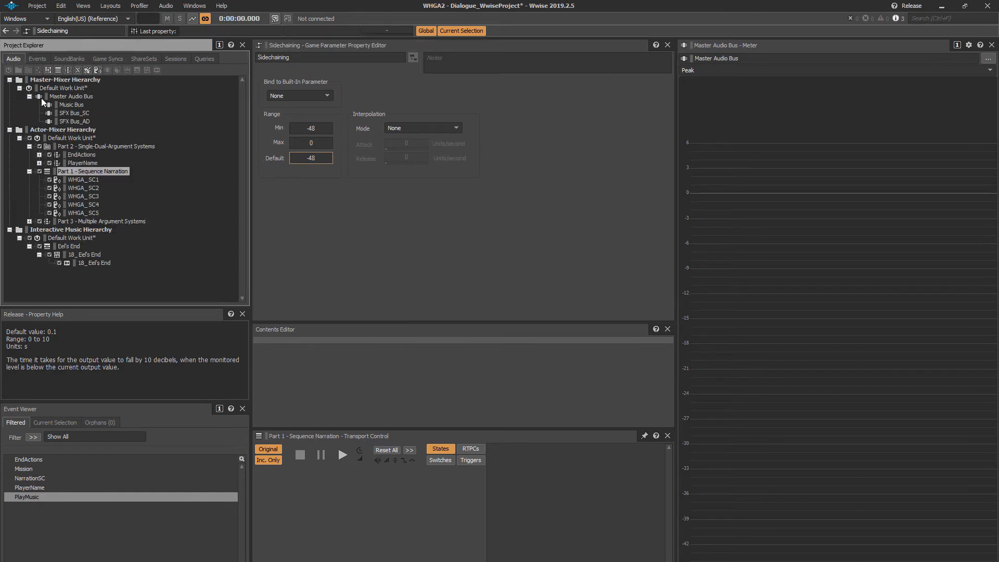
Step: Insert a Wwise Meter with the Default (Custom) preset into SFX Bus_SC's first effect slot
click(74, 113)
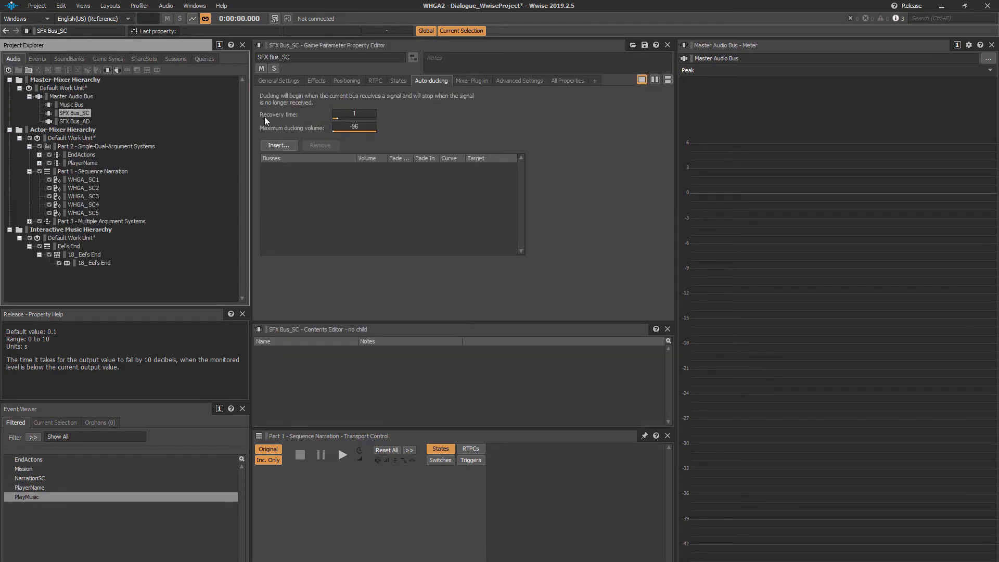
click(316, 81)
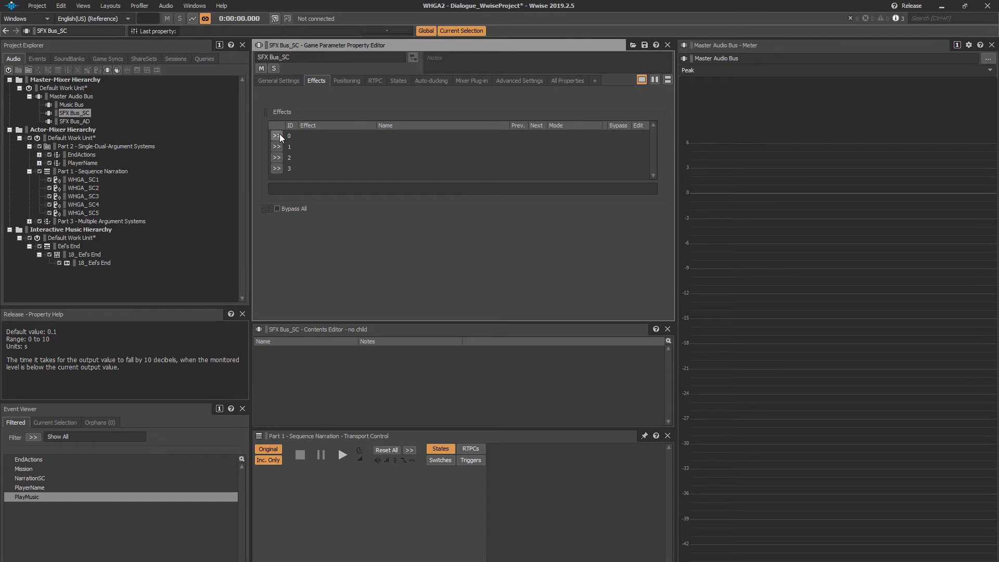
click(275, 136)
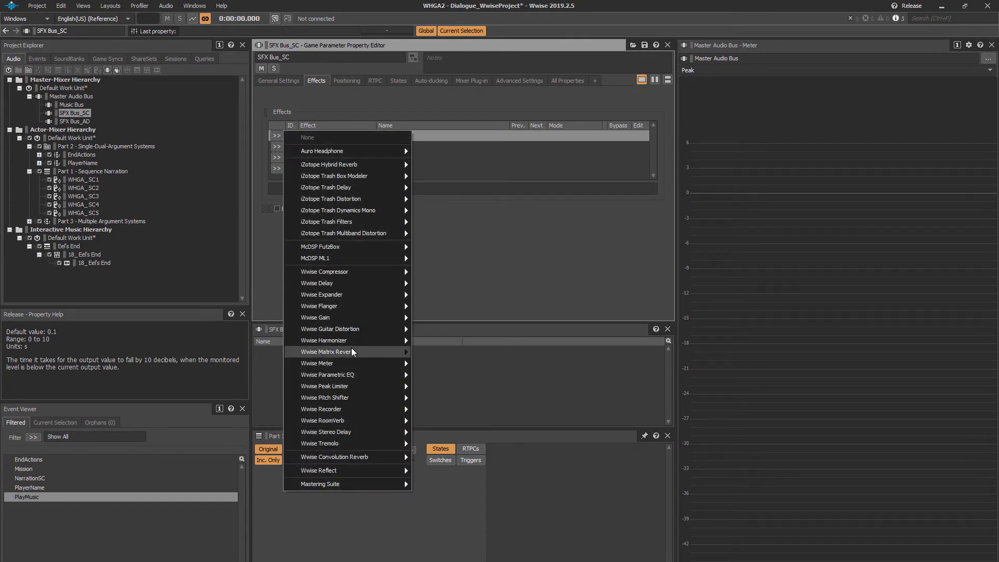
mouse_move(316, 363)
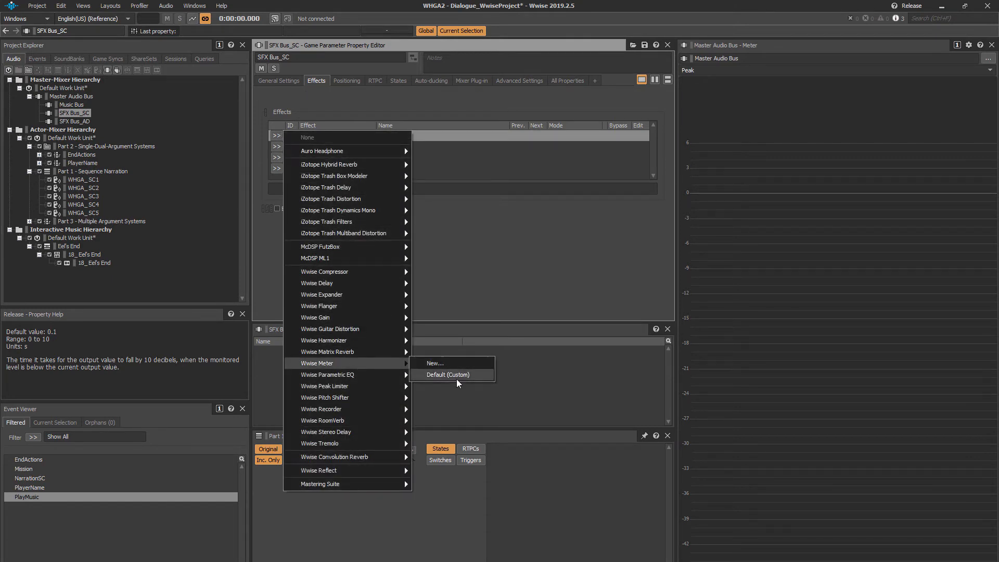
click(448, 375)
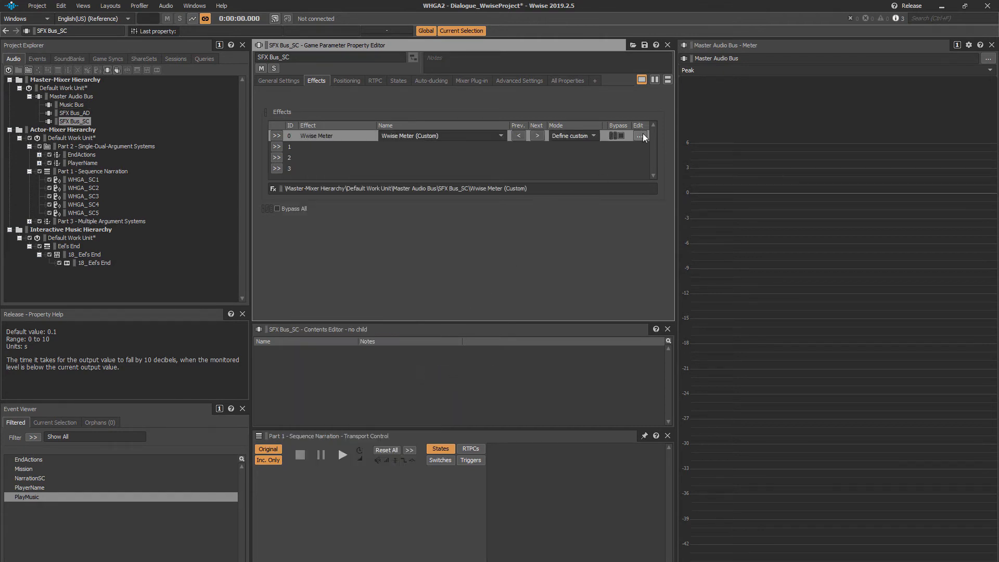
Step: Set the SFX Bus_SC Wwise Meter release to 0.1 and output to the Sidechaining game parameter
click(640, 136)
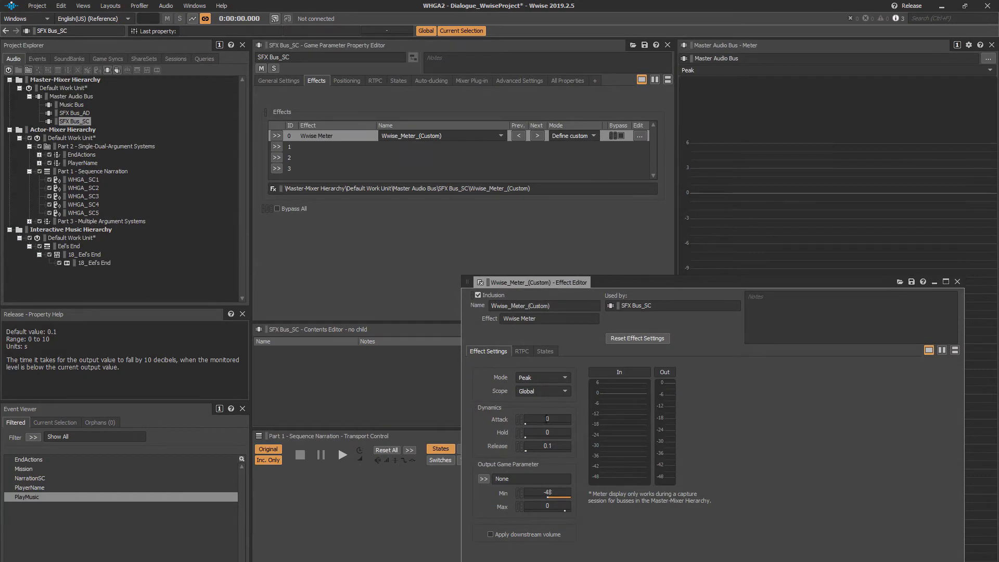
click(543, 419)
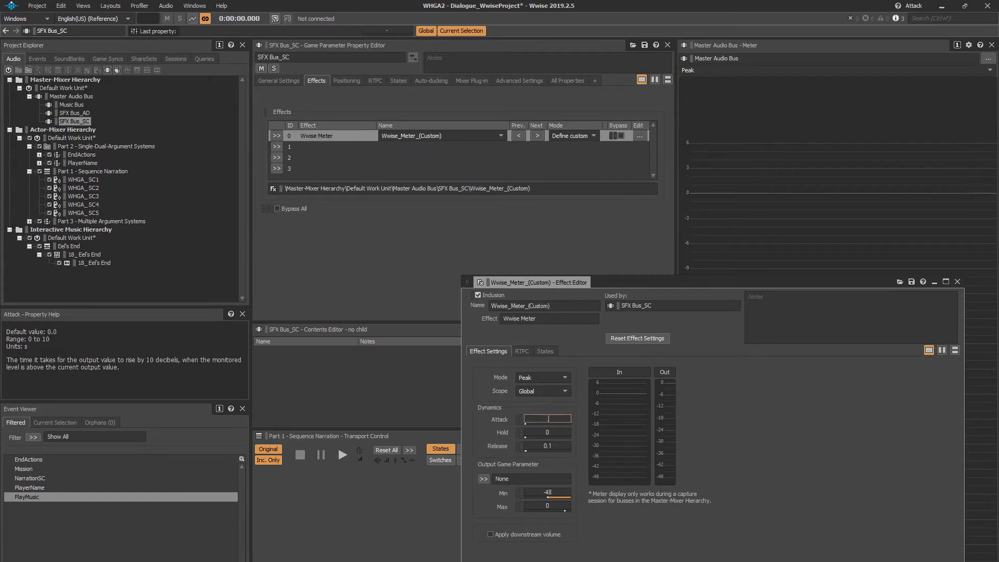
text(.1)
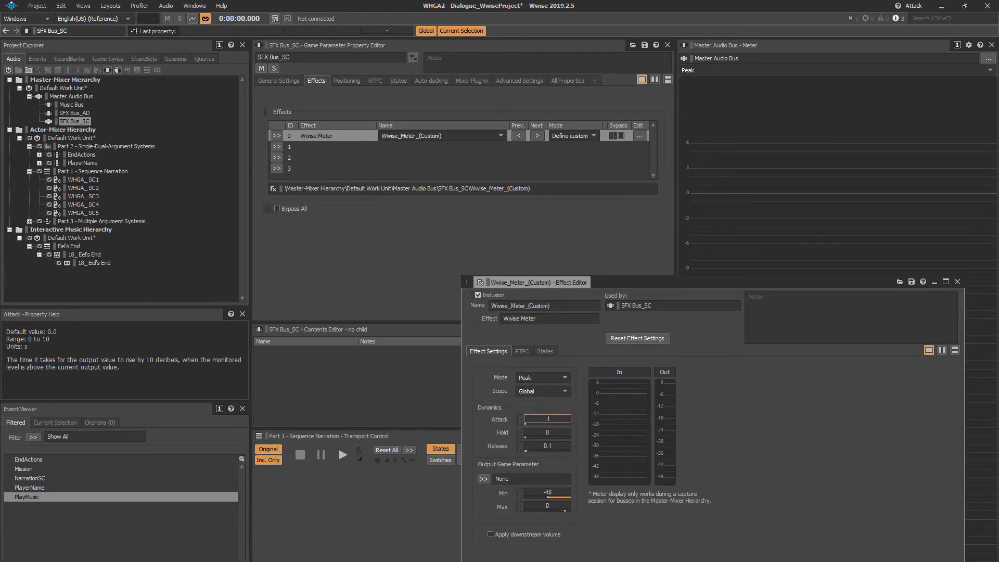
click(545, 432)
text(.4)
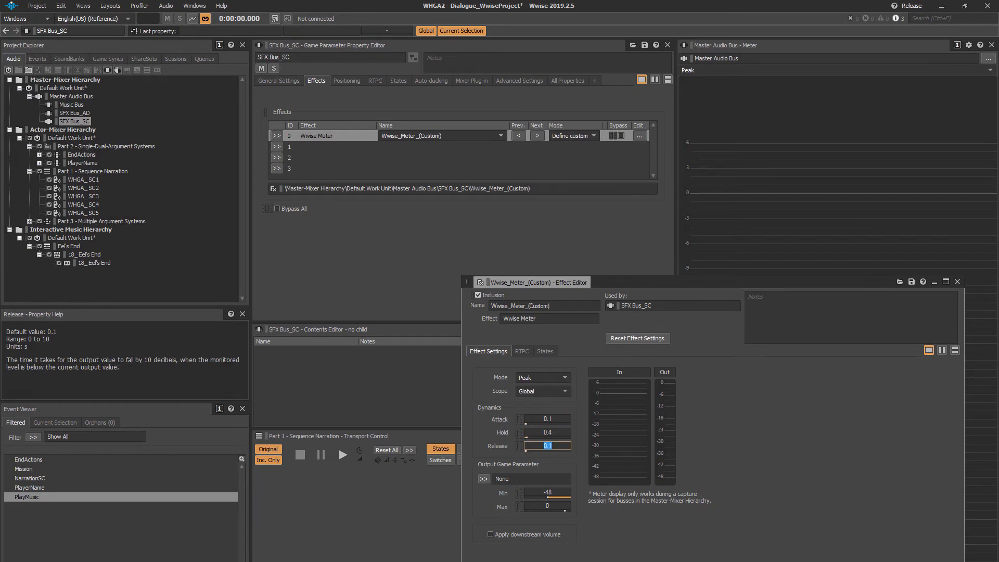
mouse_move(735, 421)
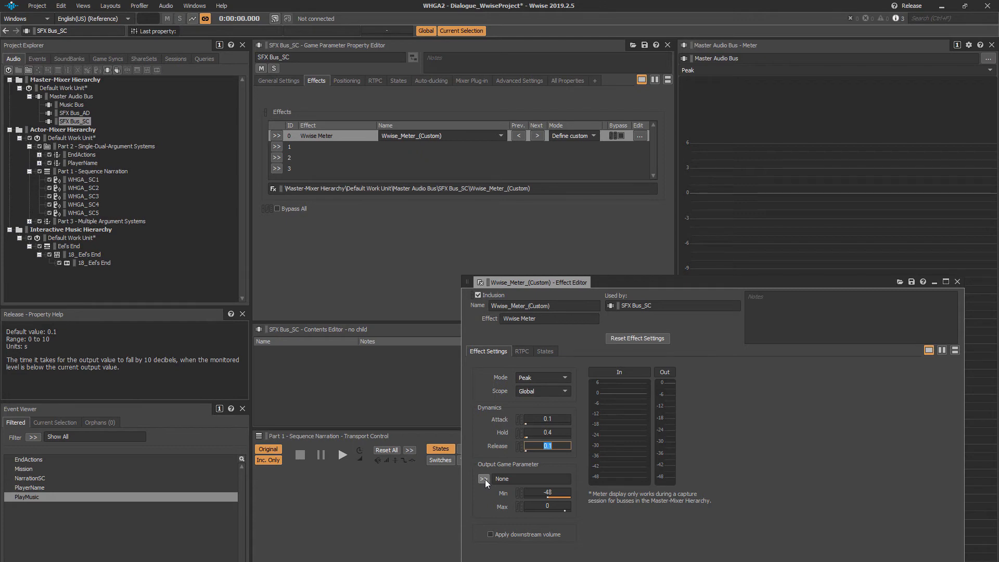
click(483, 478)
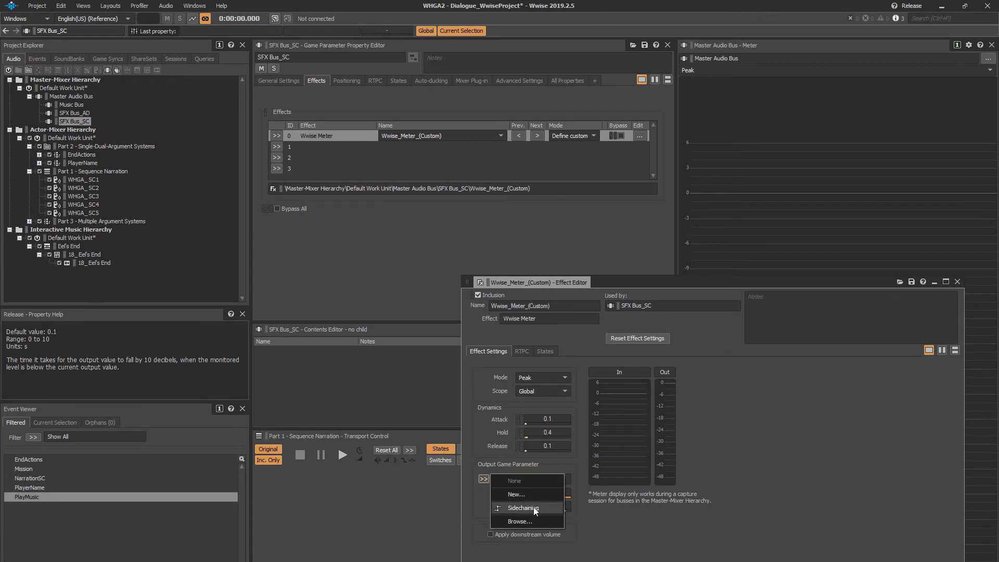
click(521, 508)
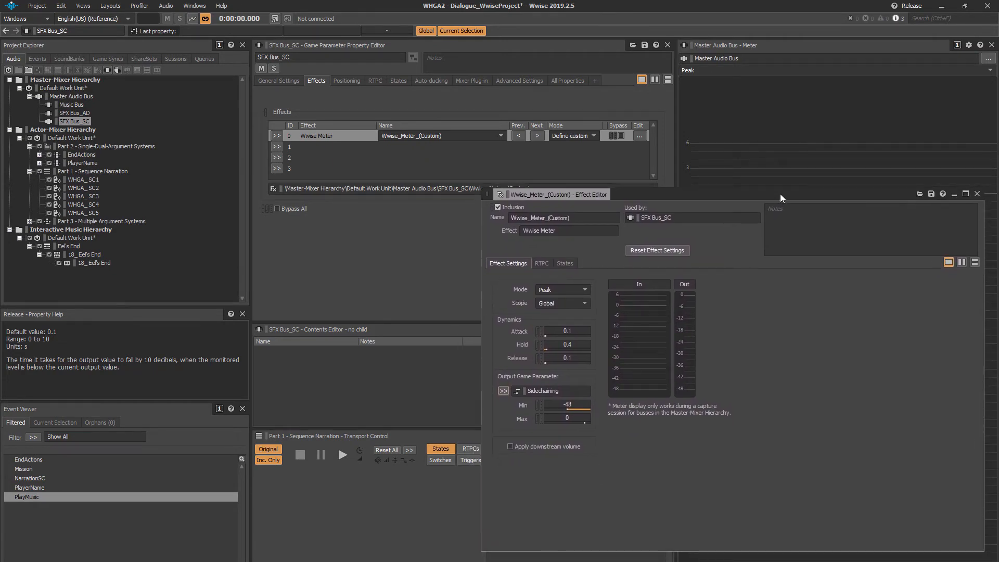
mouse_move(18, 185)
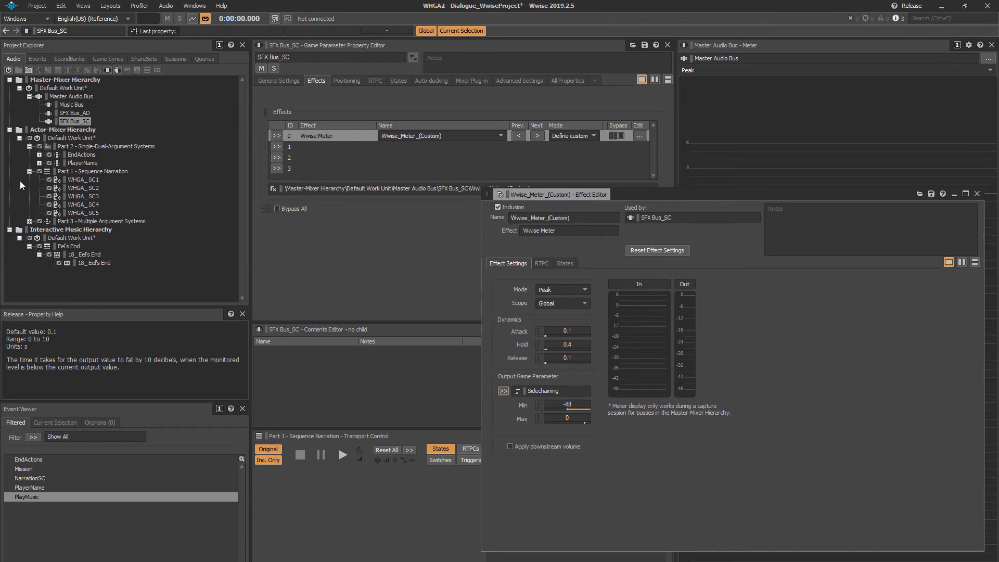
Step: Add a Music Bus Voice Volume RTPC on Sidechaining, dragging the curve down to full cut
click(71, 104)
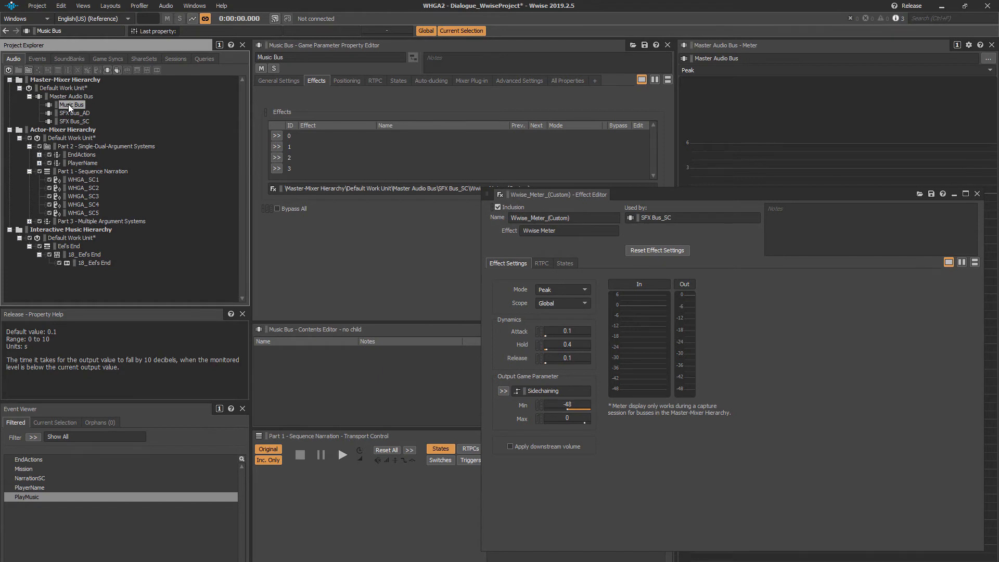
click(375, 80)
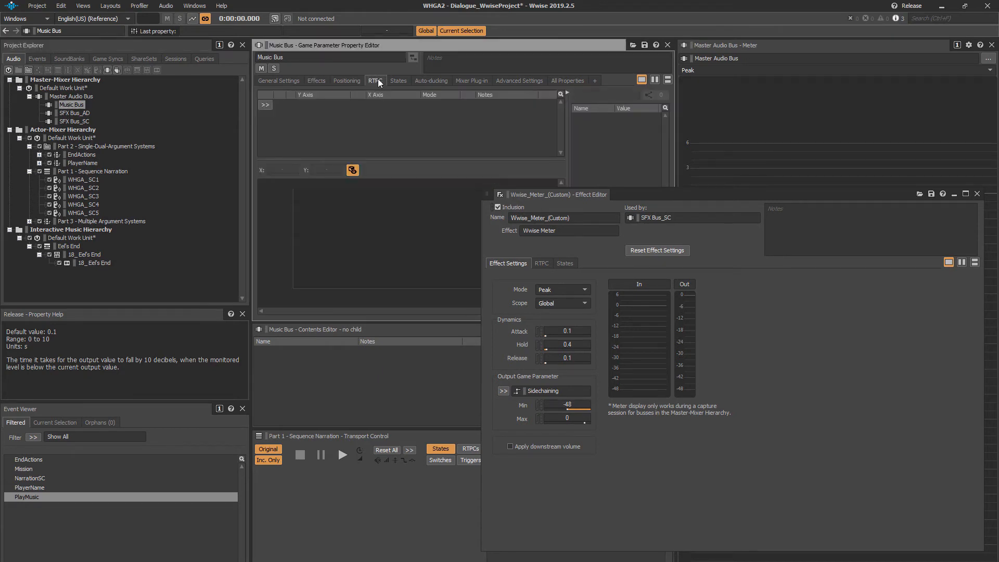
click(265, 105)
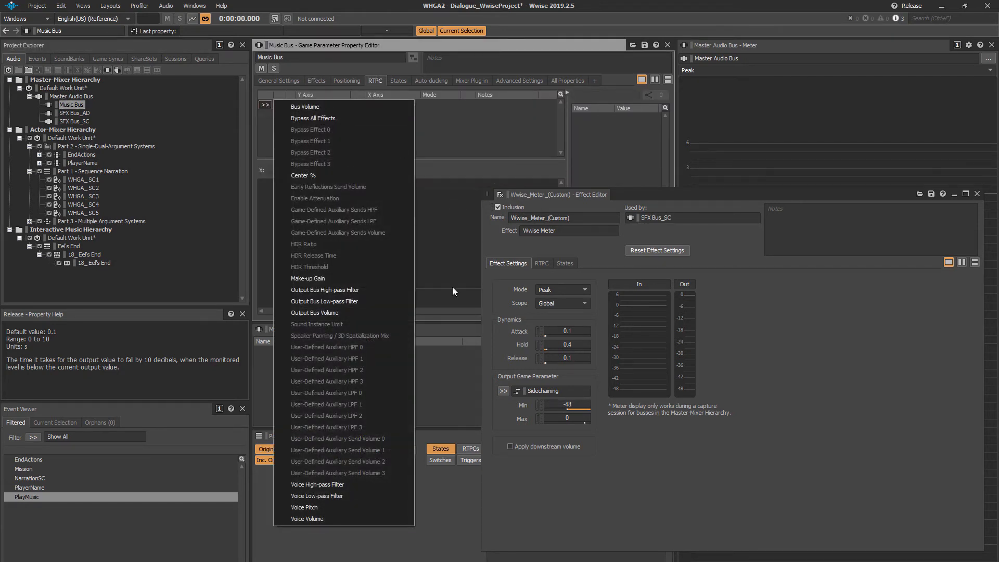
click(308, 519)
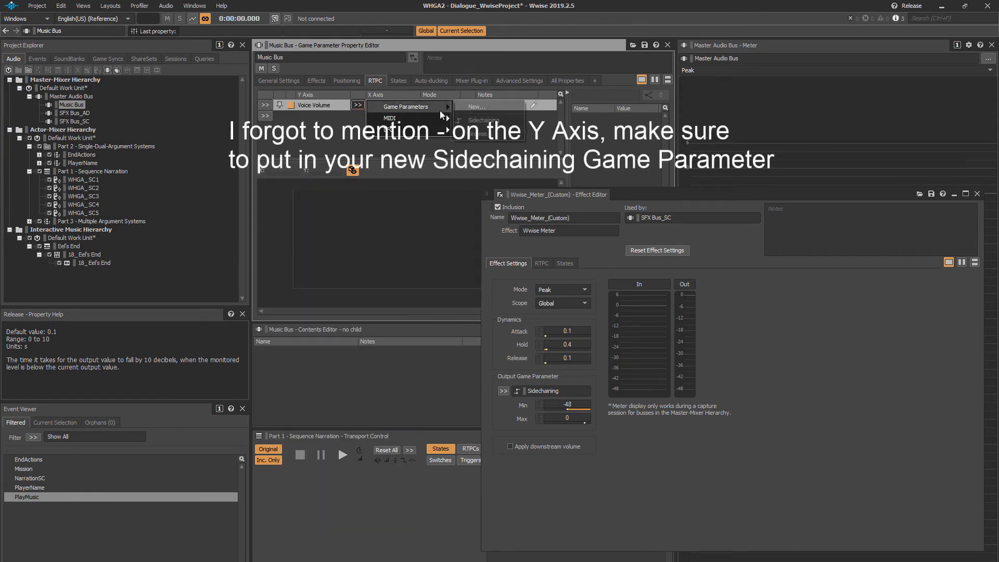
click(482, 120)
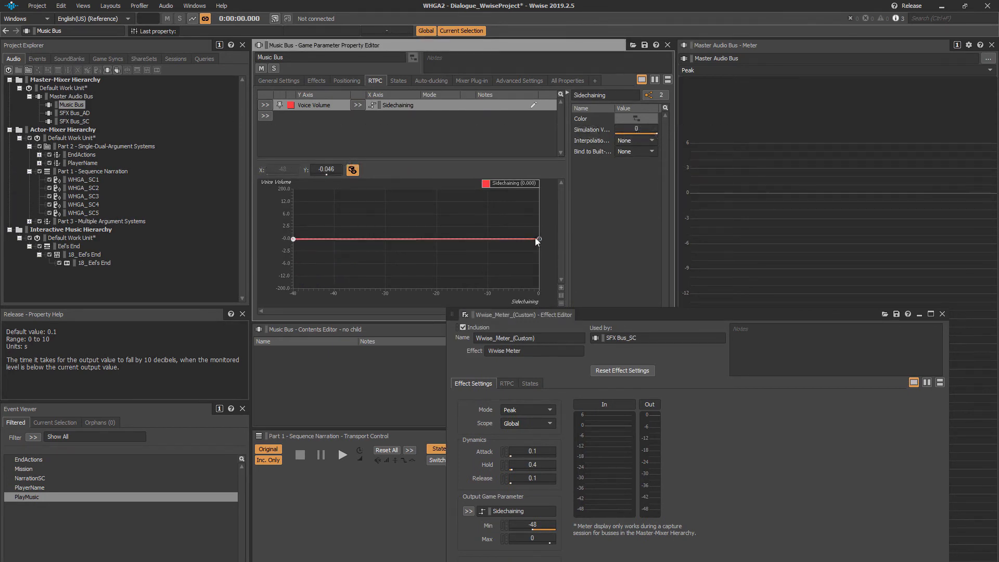
drag(539, 240, 538, 289)
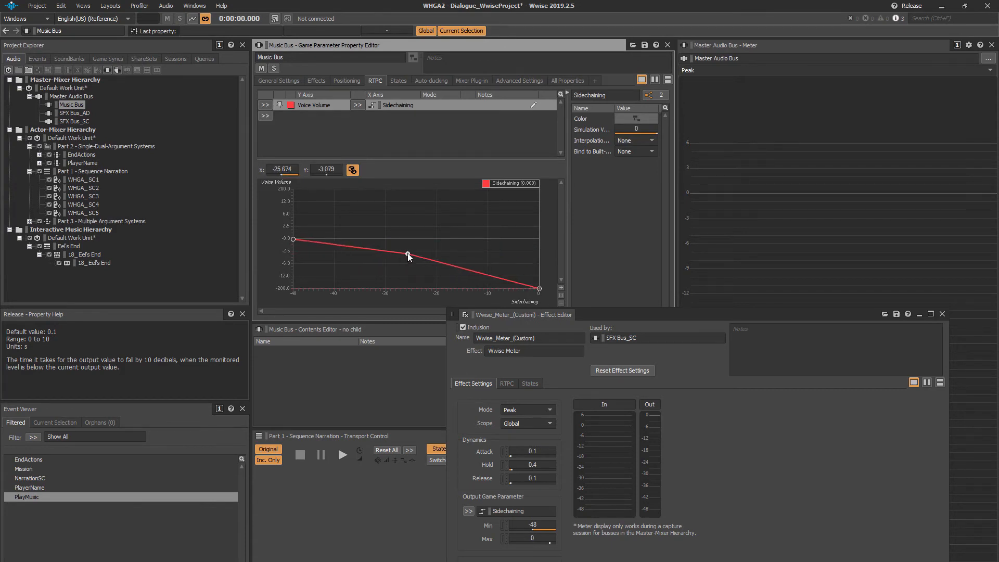
drag(408, 256, 406, 241)
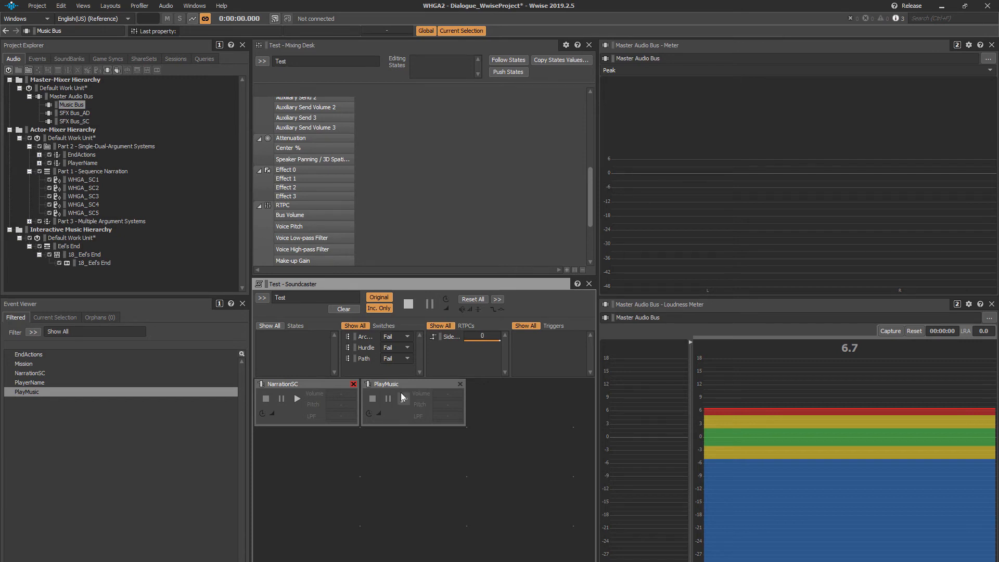
Step: Play PlayMusic, then NarrationSC over it, in the Test soundcaster session
click(403, 398)
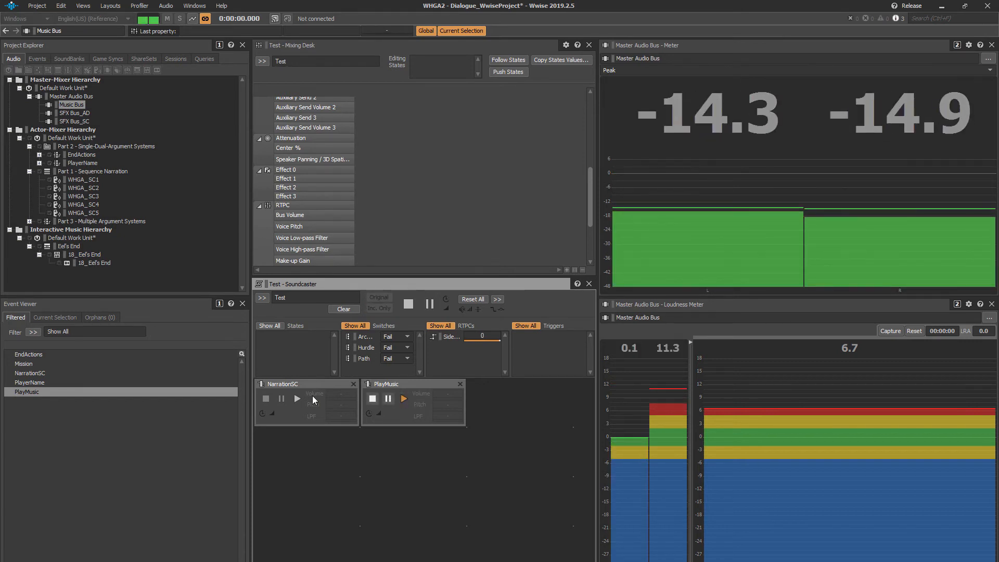
click(296, 398)
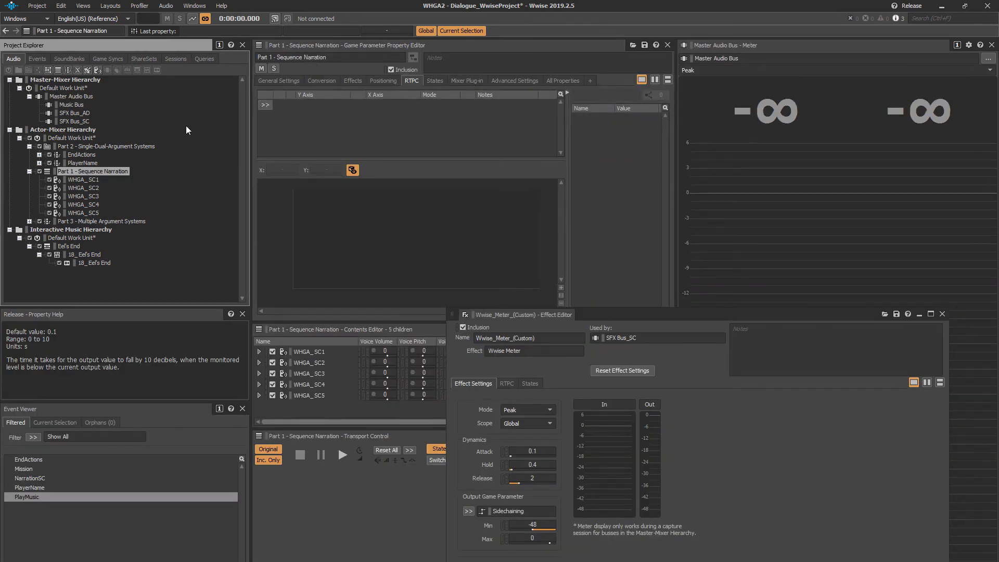
Step: Change Part 1 - Sequence Narration's output bus to SFX Bus_AD
click(468, 118)
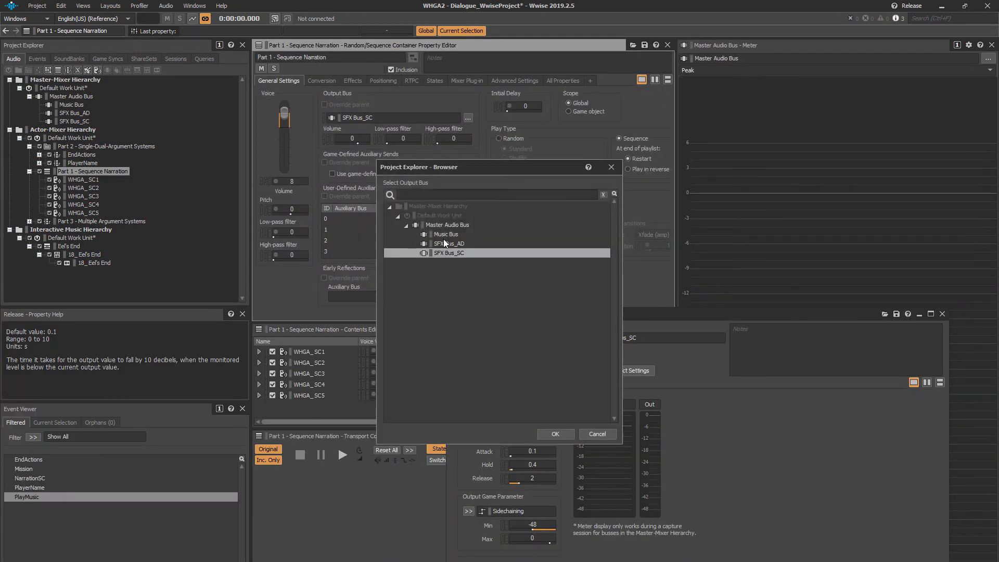
click(554, 433)
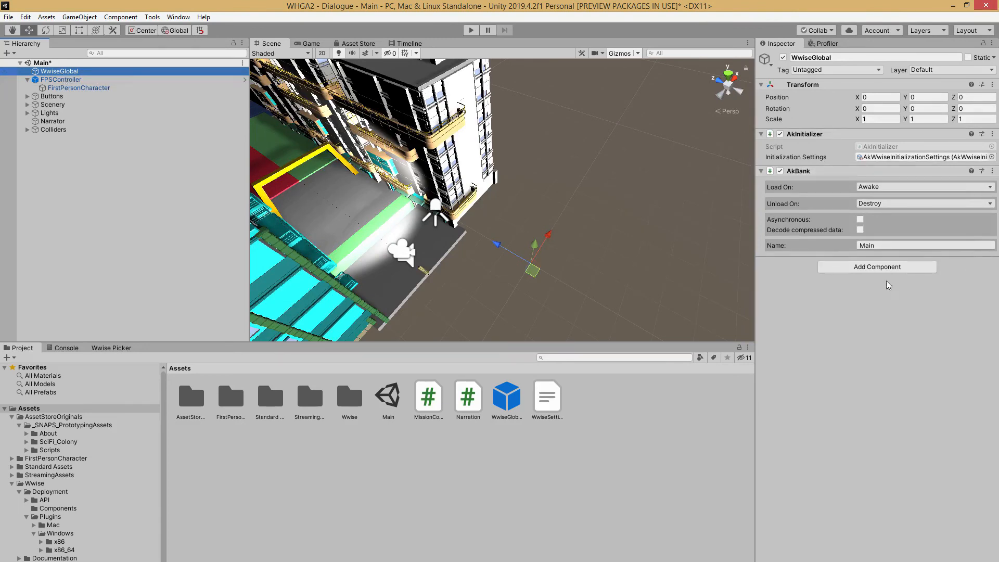
Step: Select FirstPersonCharacter to review its AkAudioListener and AkGameObj components
click(78, 88)
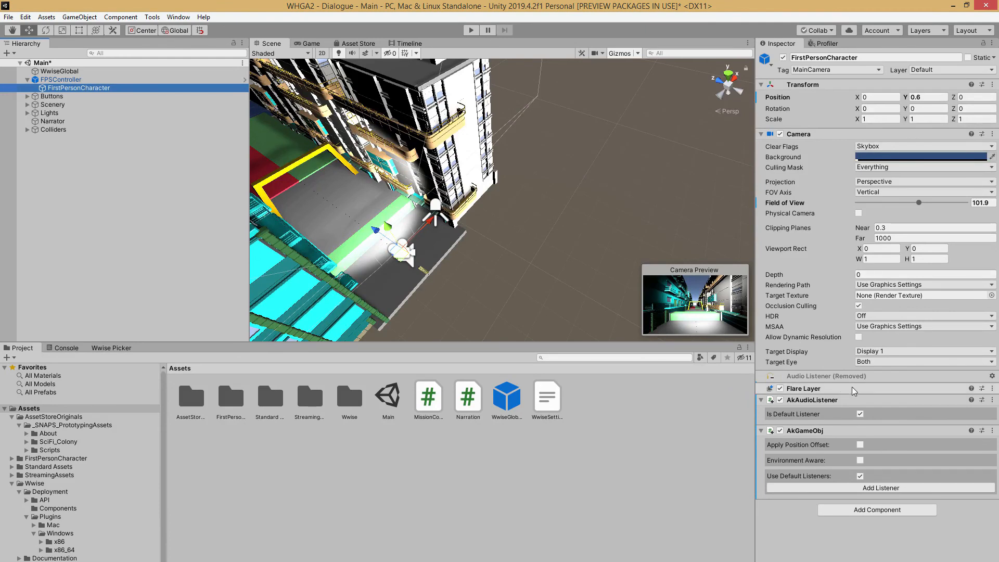
click(52, 121)
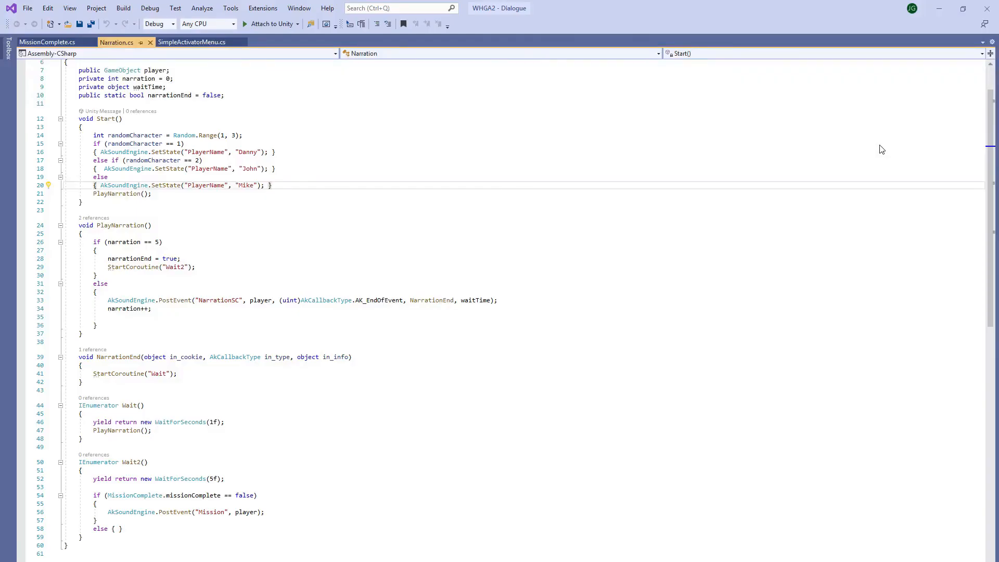
scroll(down, 3)
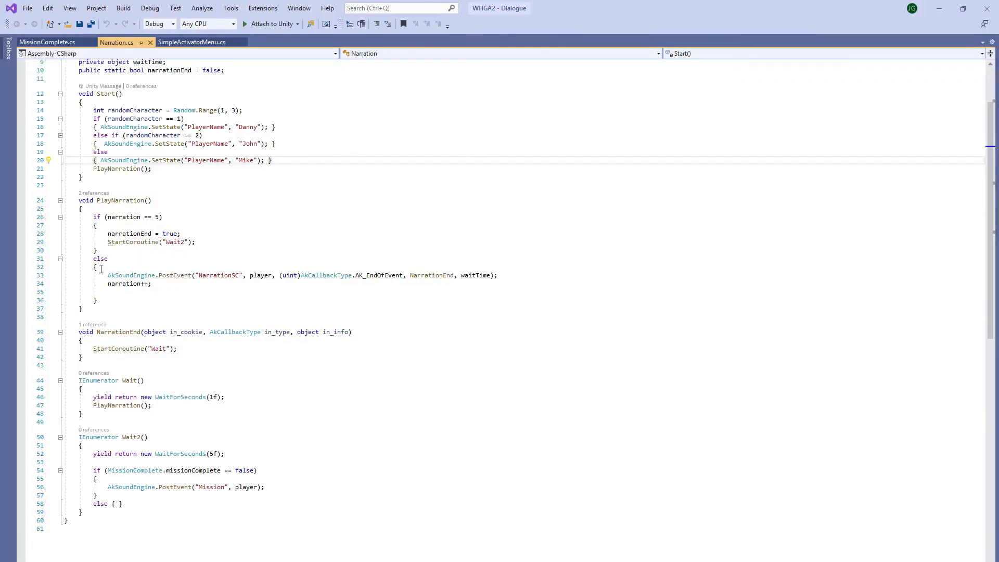
mouse_move(291, 479)
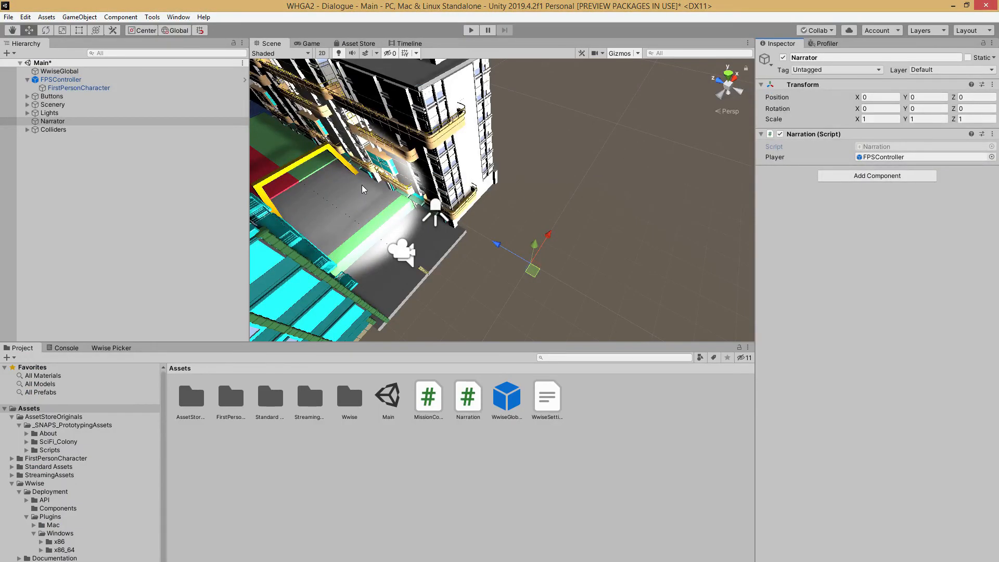
Step: Check FirstPersonCharacter's AkEvent, then run the Main scene in Play mode
click(78, 87)
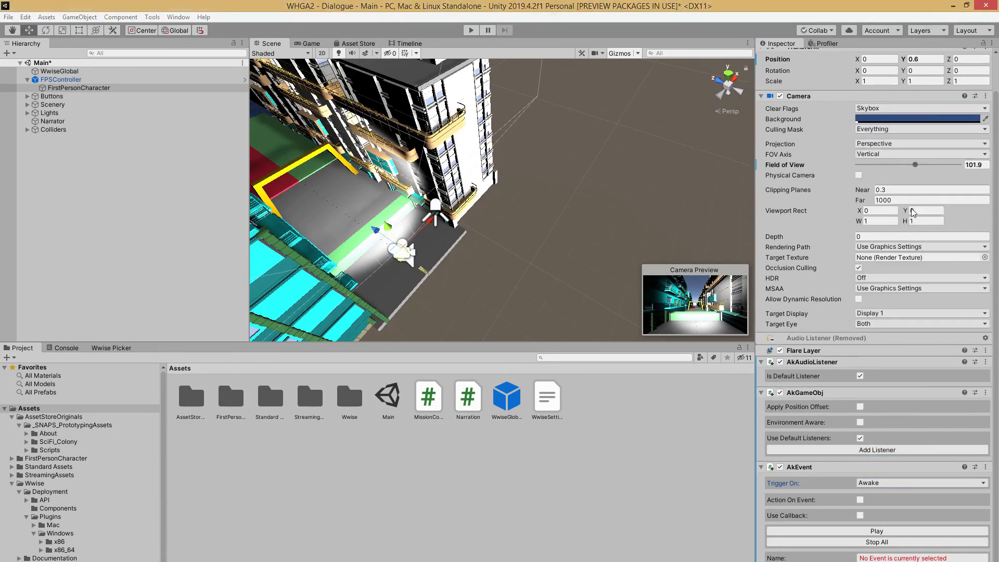
click(470, 30)
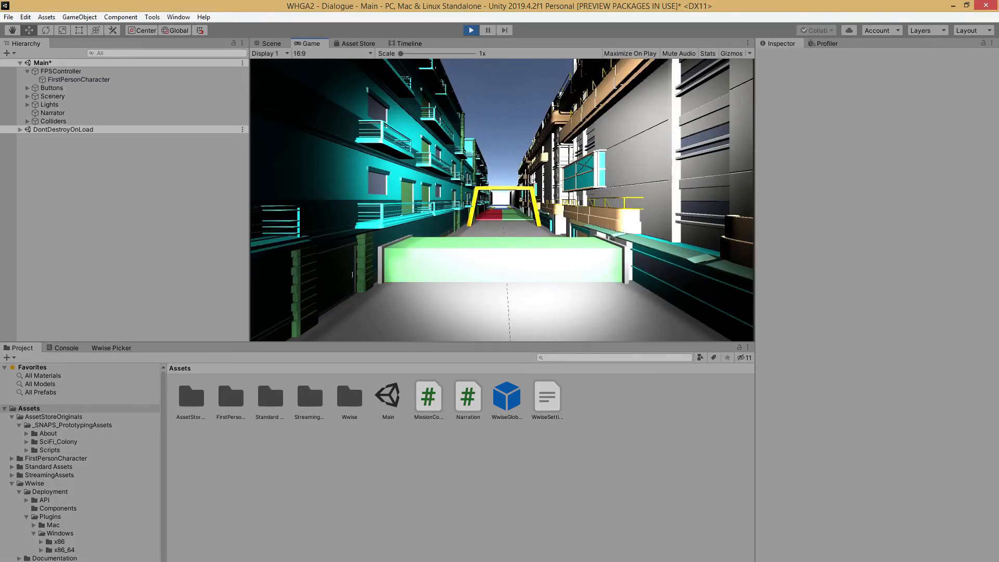